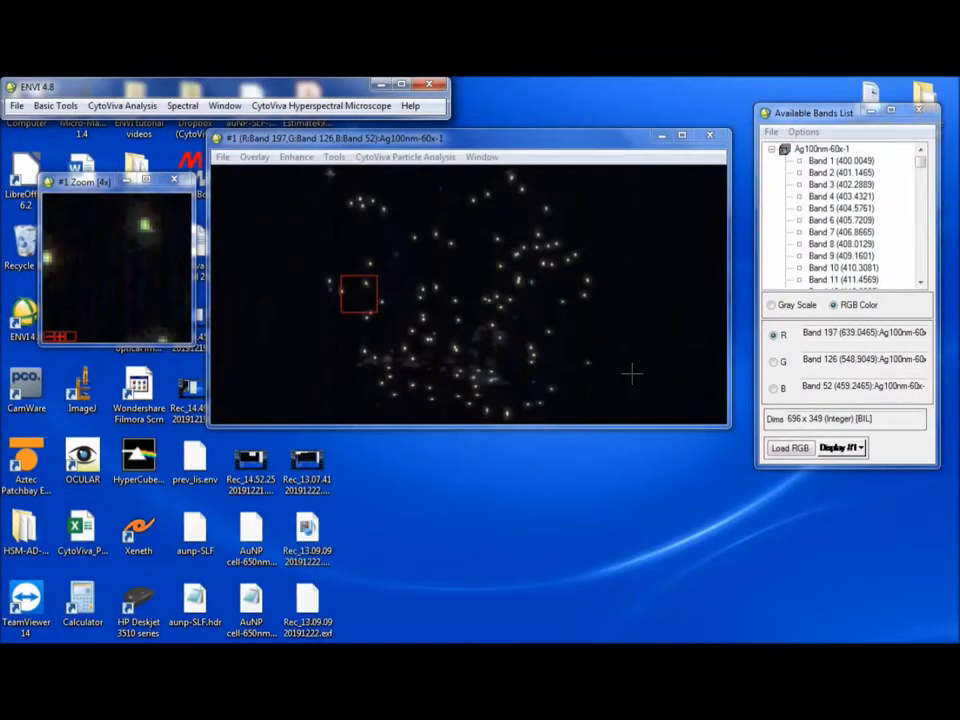
{"action": "mouse_move", "coordinate": [715, 405]}
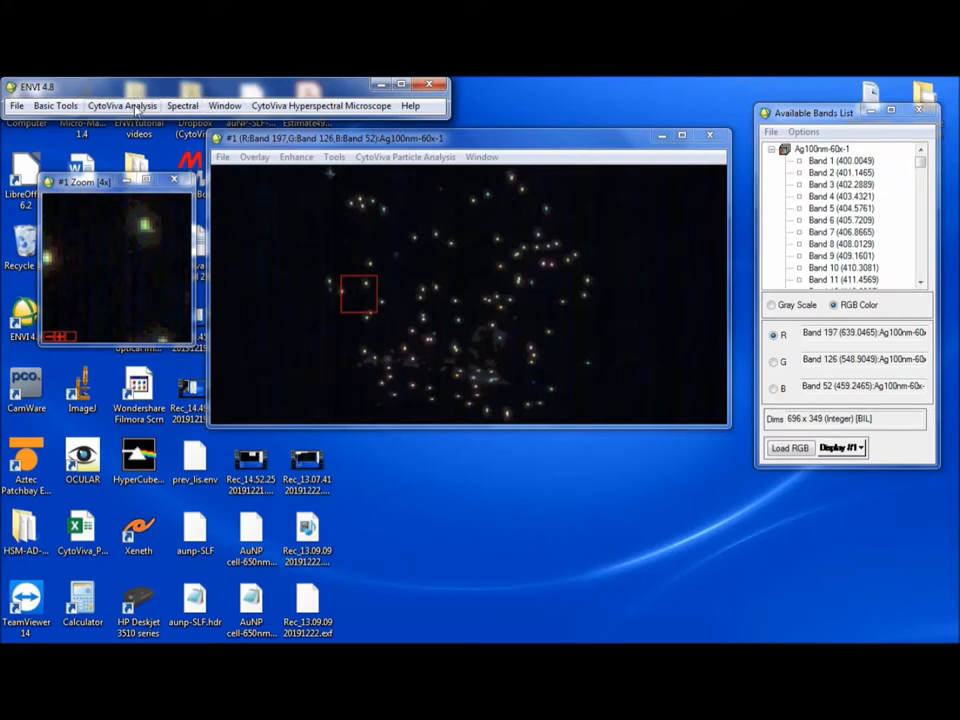
Bring the image display forward and inspect a single nanoparticle's spectrum.
{"action": "left_click", "coordinate": [121, 105]}
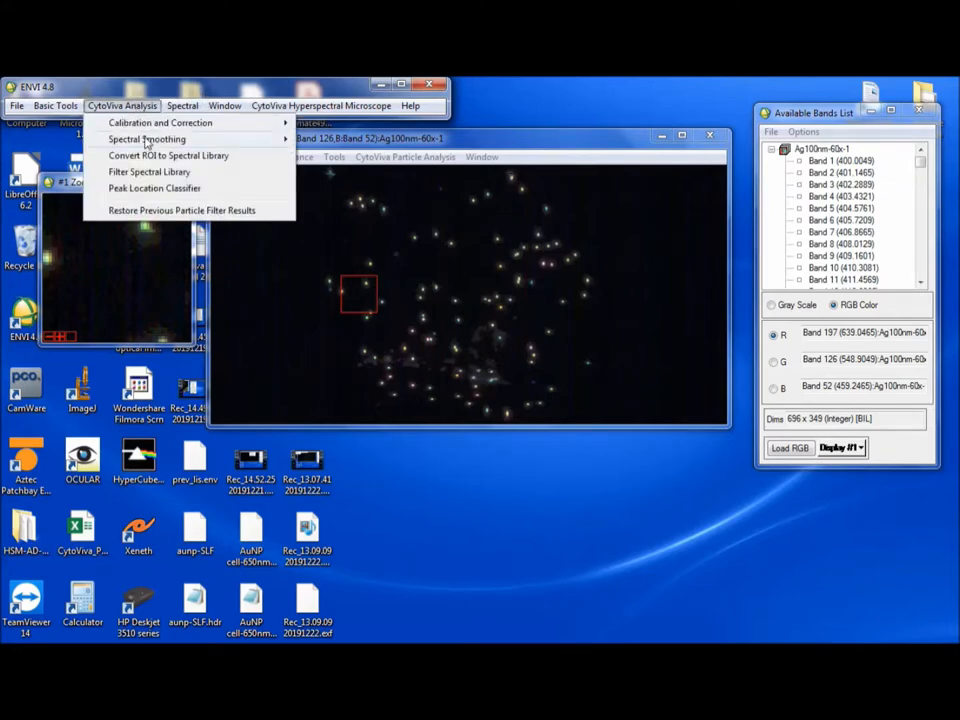
{"action": "mouse_move", "coordinate": [147, 139]}
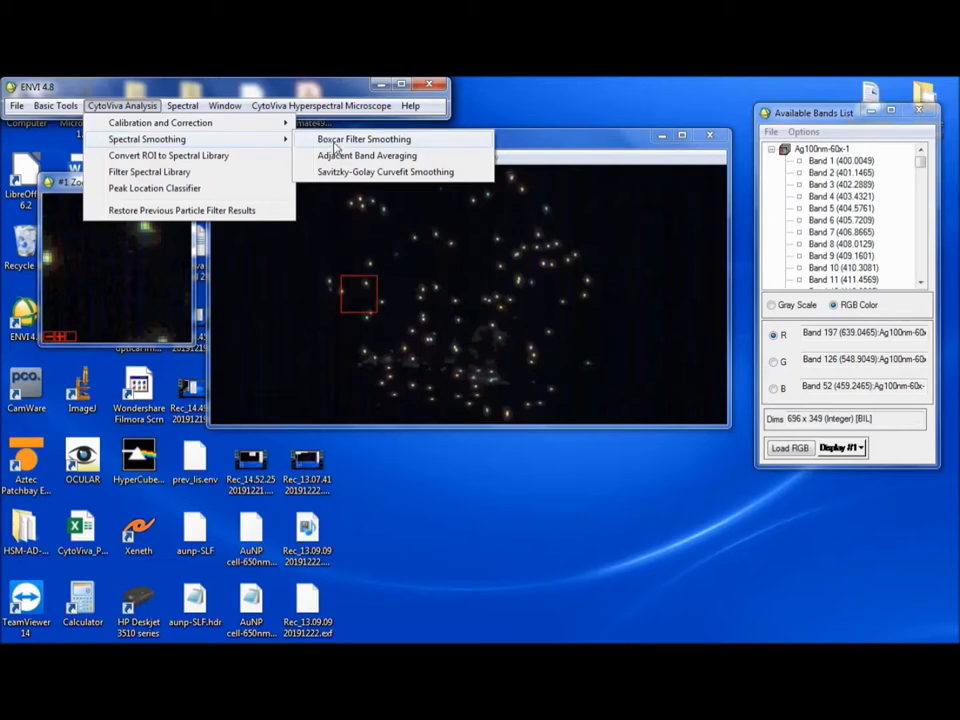
{"action": "mouse_move", "coordinate": [344, 180]}
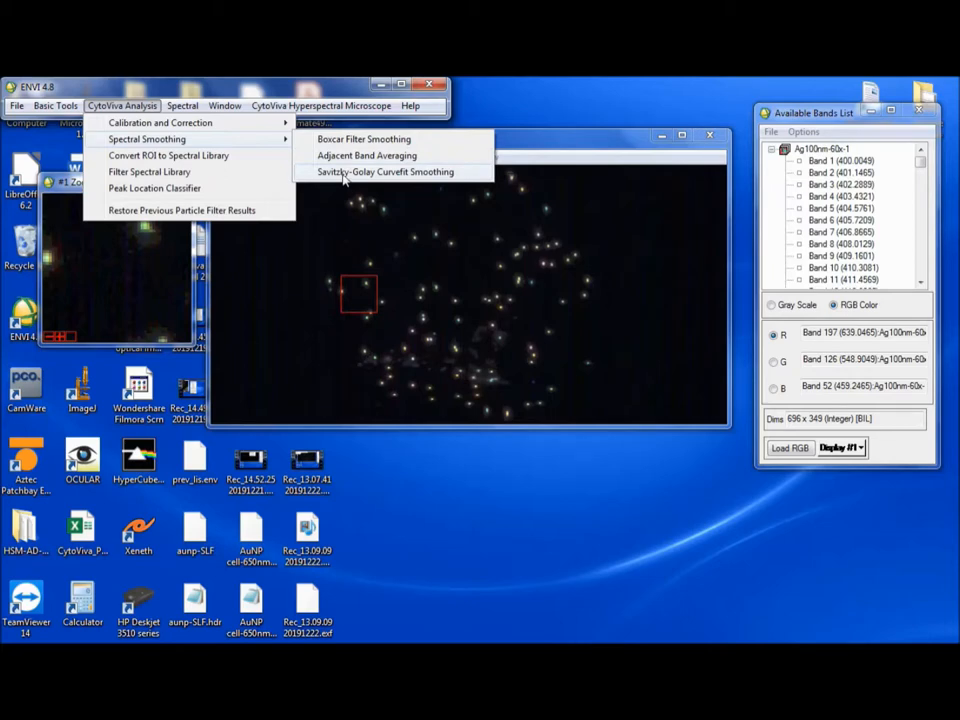
{"action": "mouse_move", "coordinate": [335, 147]}
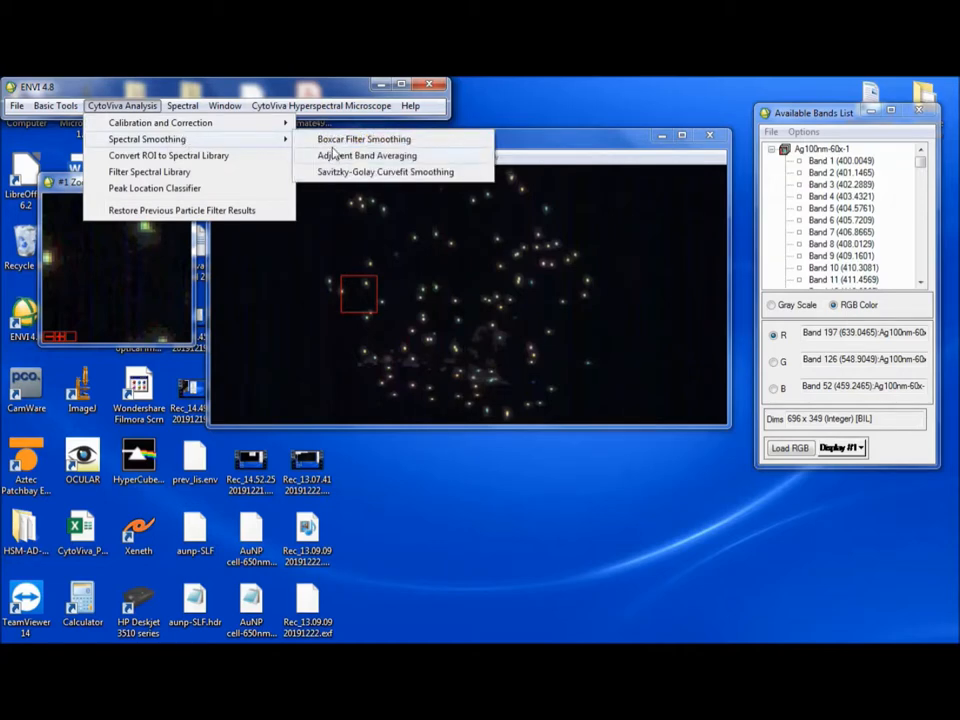
{"action": "mouse_move", "coordinate": [330, 171]}
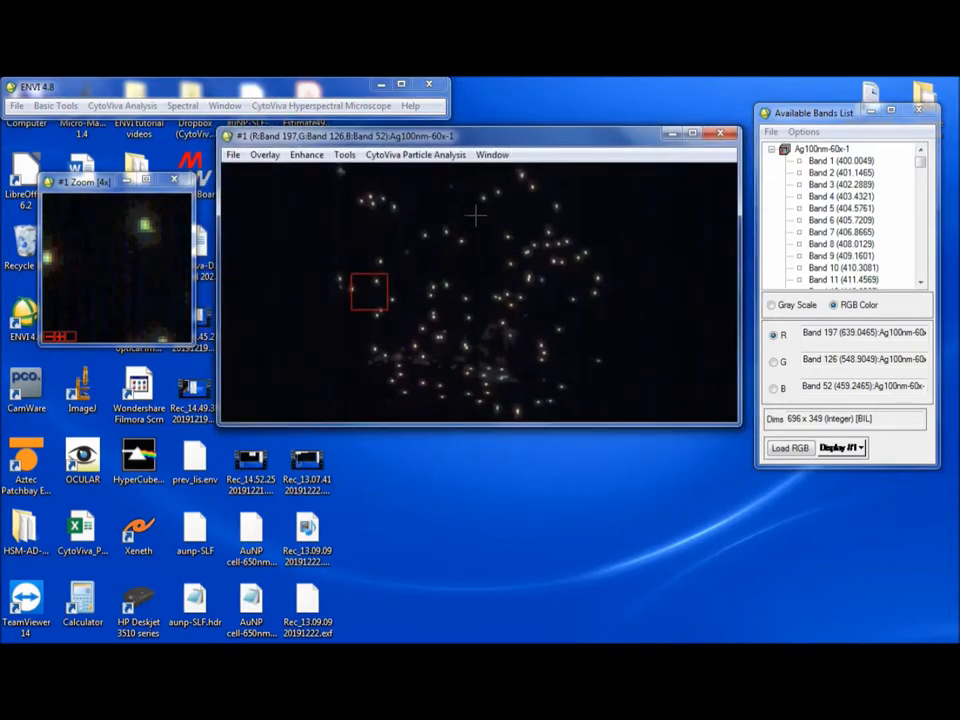
{"action": "mouse_move", "coordinate": [607, 193]}
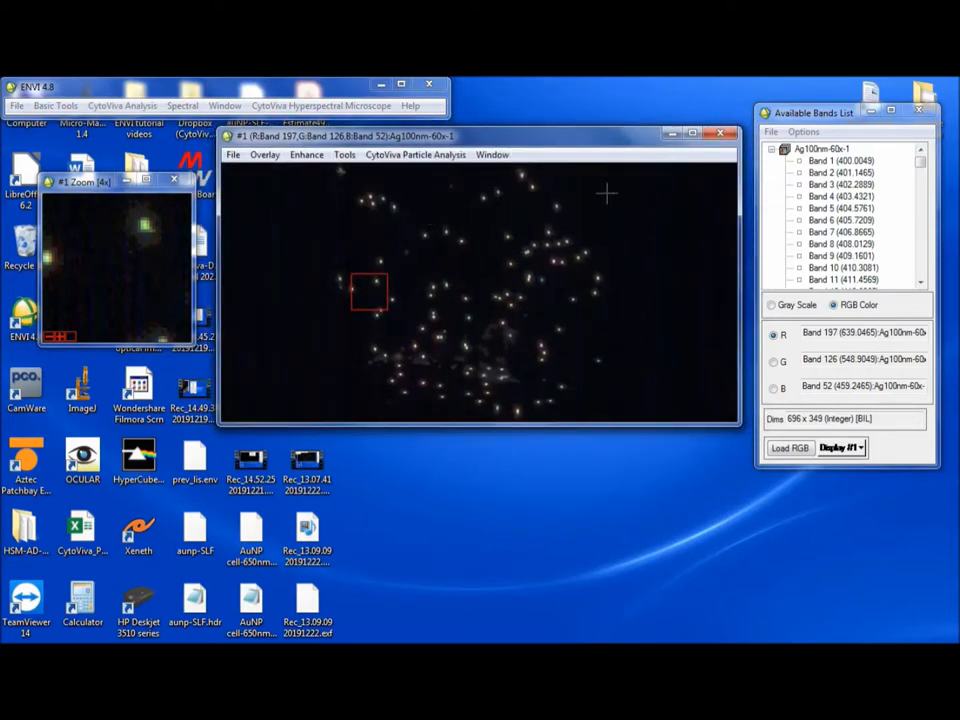
{"action": "left_click", "coordinate": [306, 154]}
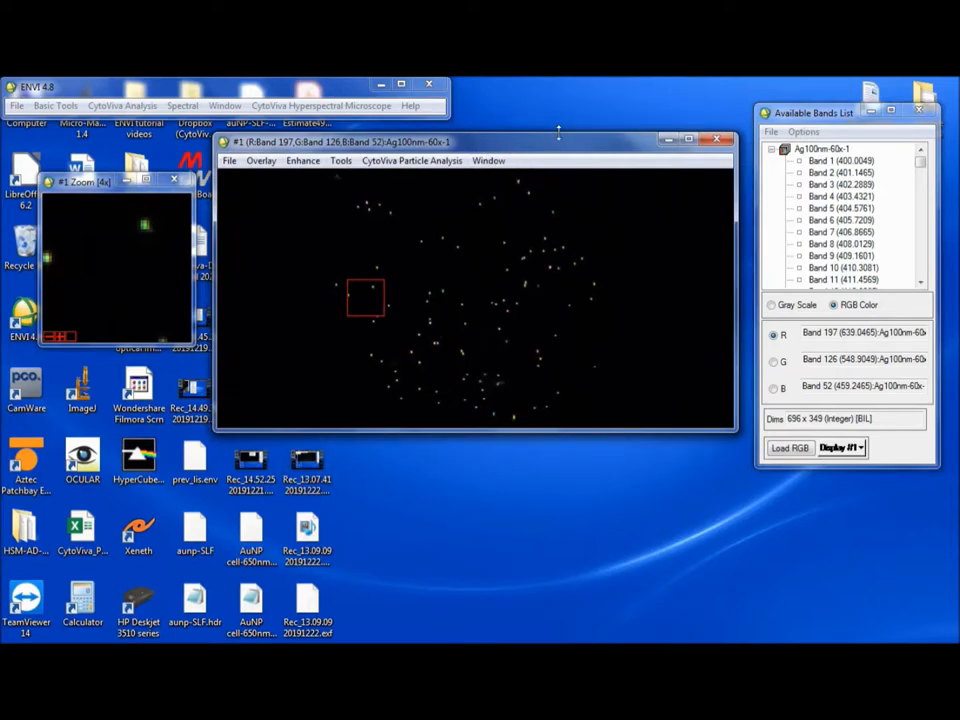
{"action": "mouse_move", "coordinate": [652, 304]}
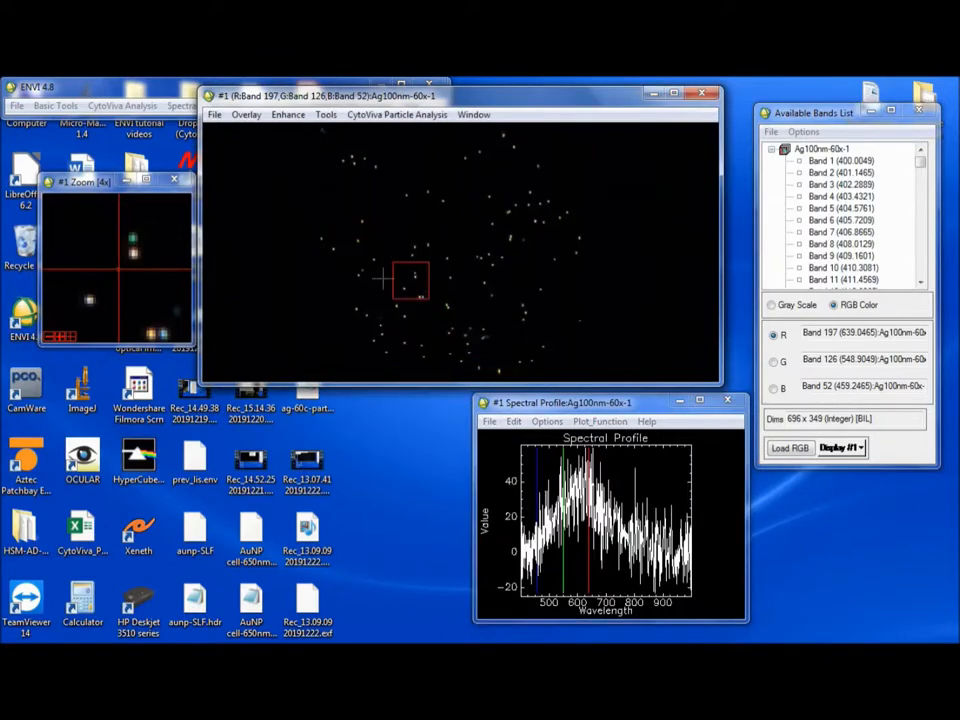
{"action": "left_click", "coordinate": [415, 276]}
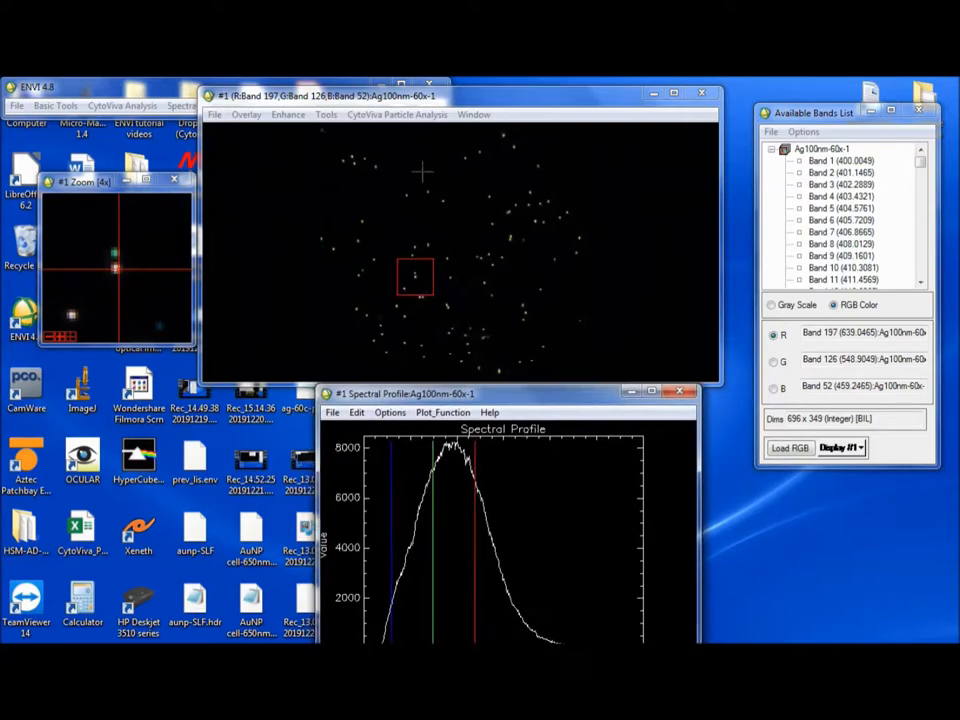
{"action": "mouse_move", "coordinate": [548, 340]}
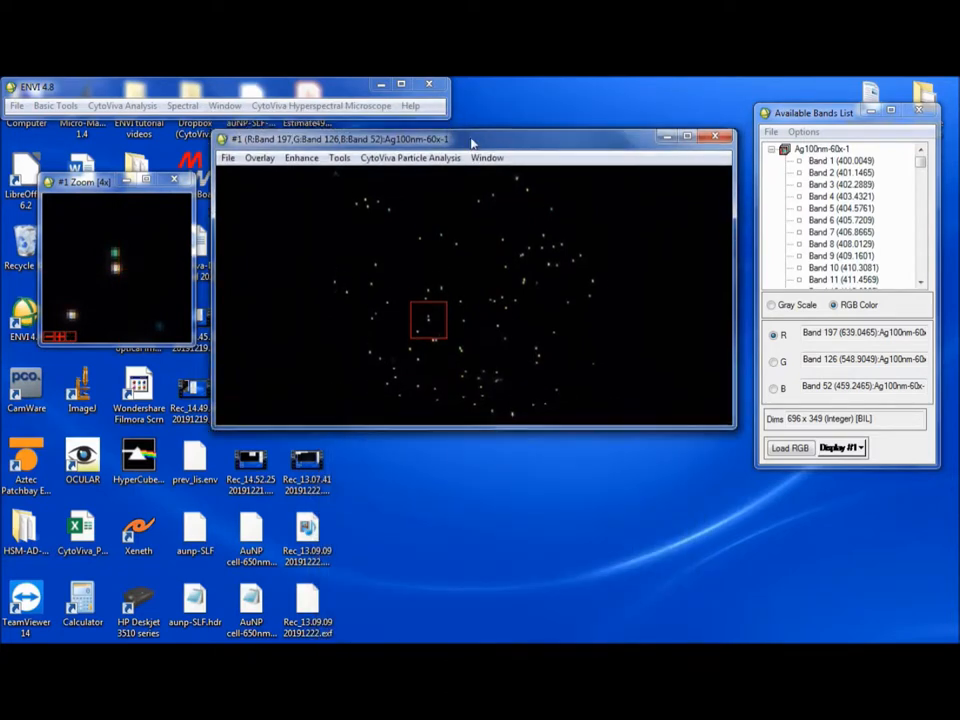
Launch Boxcar Filter Smoothing with Ag100nm-60x-1 as the input file.
{"action": "left_click", "coordinate": [121, 105]}
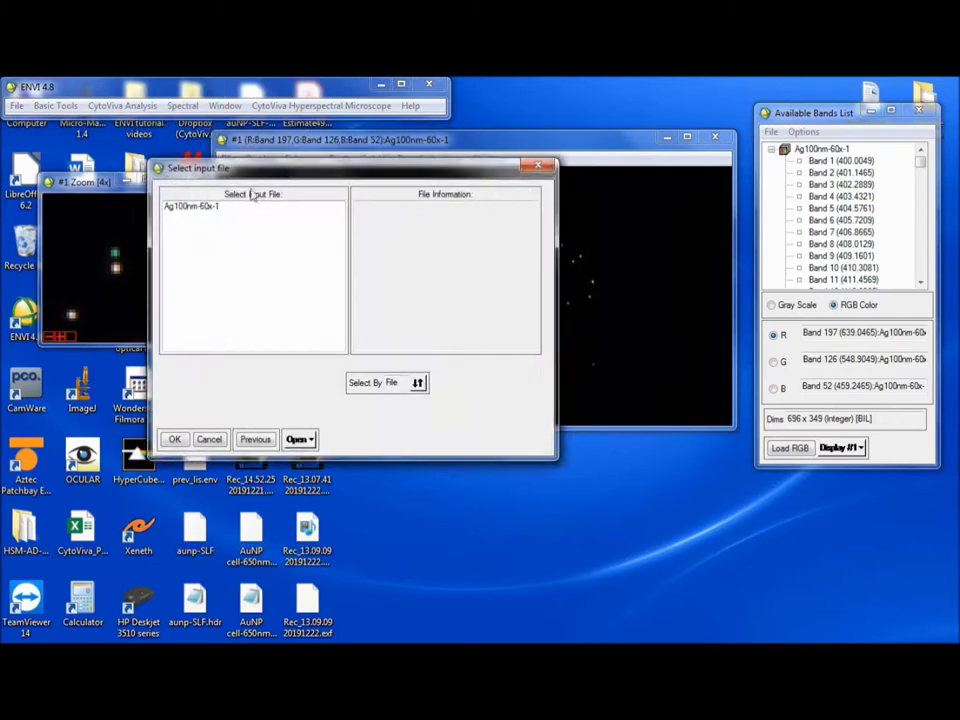
{"action": "left_click", "coordinate": [190, 206]}
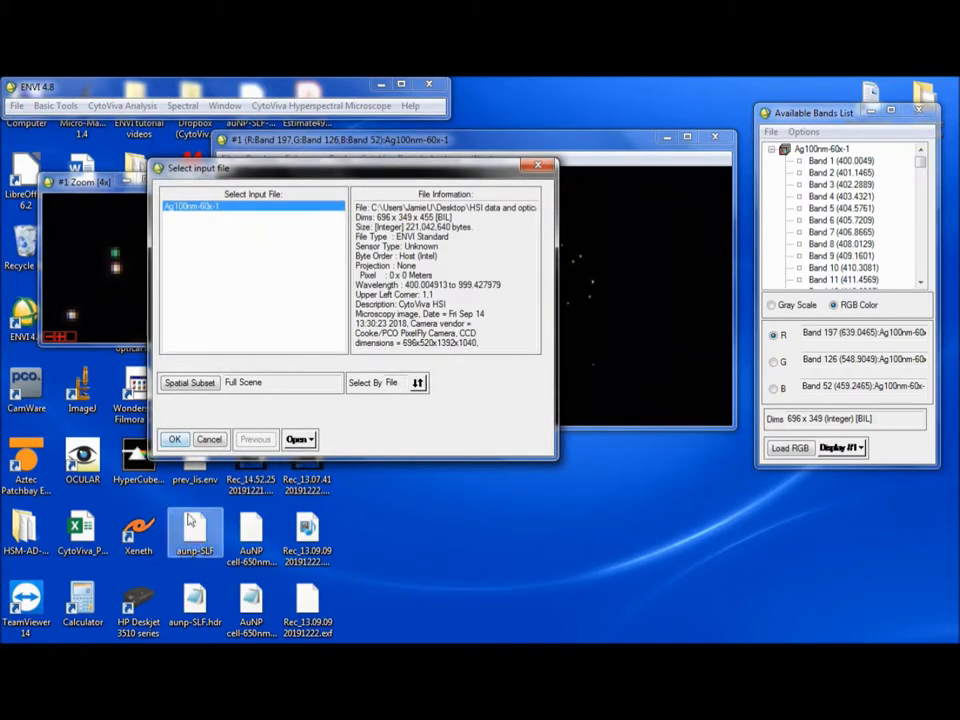
{"action": "left_click", "coordinate": [174, 439]}
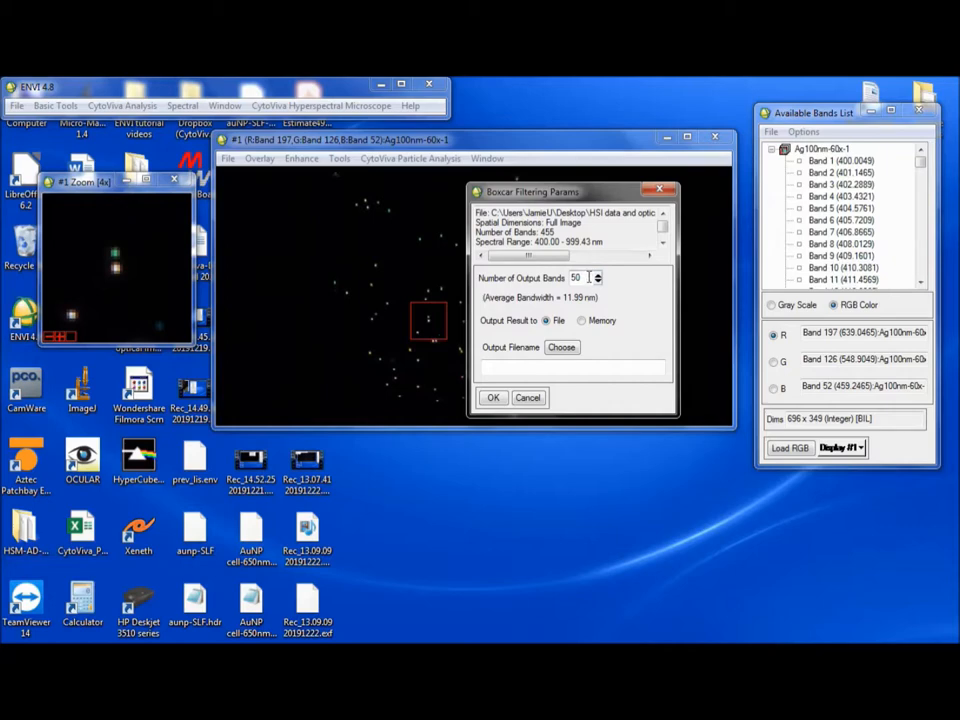
Set 50 output bands and send the boxcar-filtered result to memory.
{"action": "triple_click", "coordinate": [578, 277]}
{"action": "type", "text": "455"}
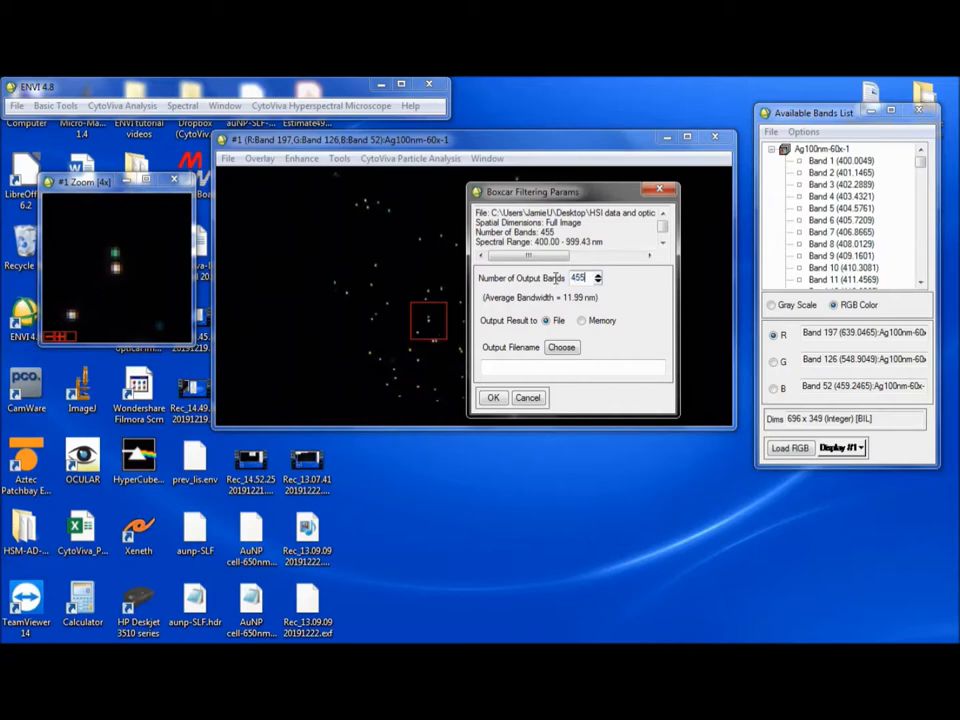
{"action": "left_click", "coordinate": [597, 281]}
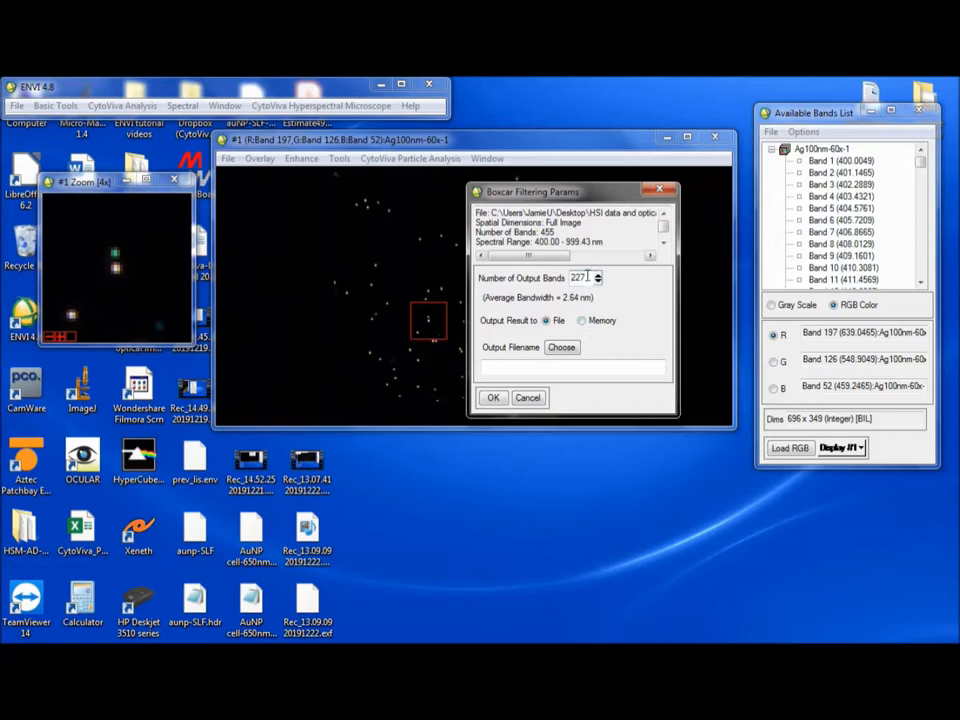
{"action": "triple_click", "coordinate": [578, 277]}
{"action": "type", "text": "50"}
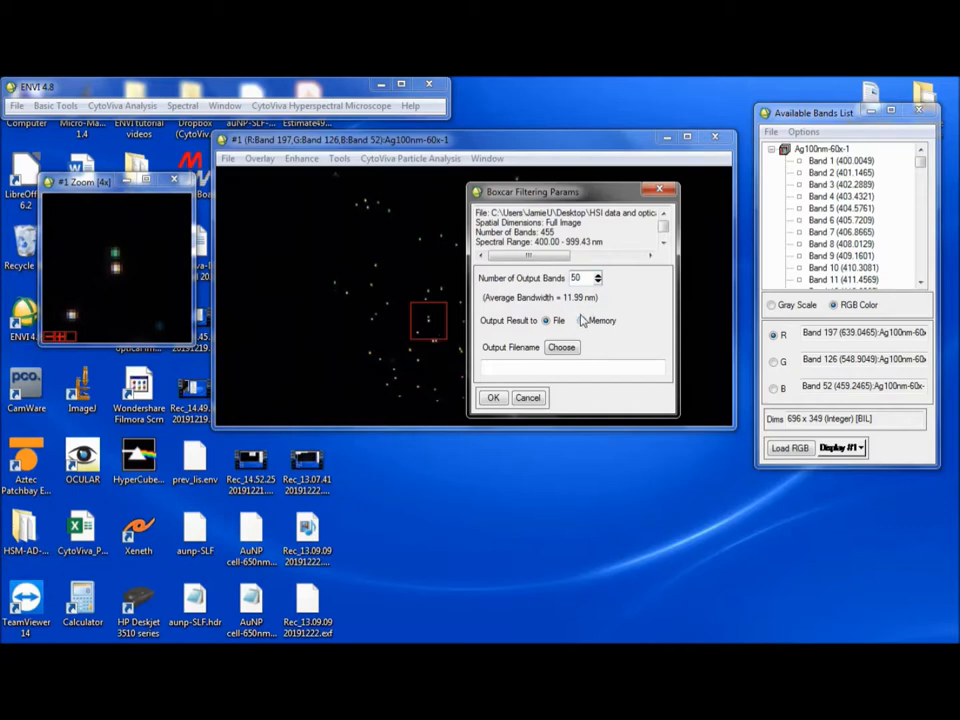
{"action": "left_click", "coordinate": [492, 397]}
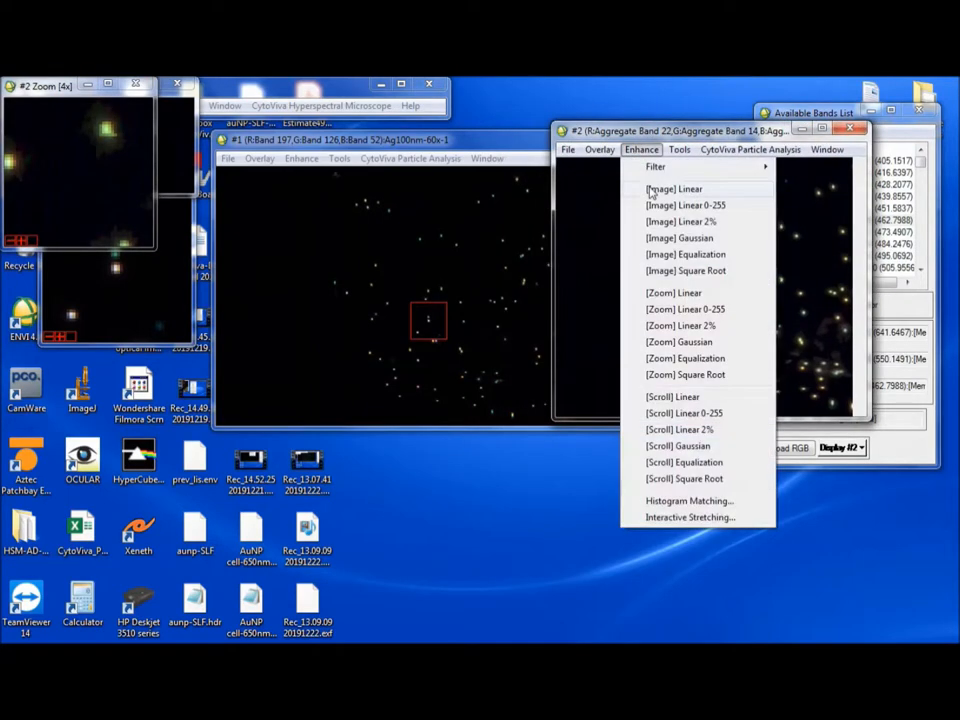
Apply a linear stretch to Display #2 and link it with Display #1.
{"action": "left_click", "coordinate": [673, 396]}
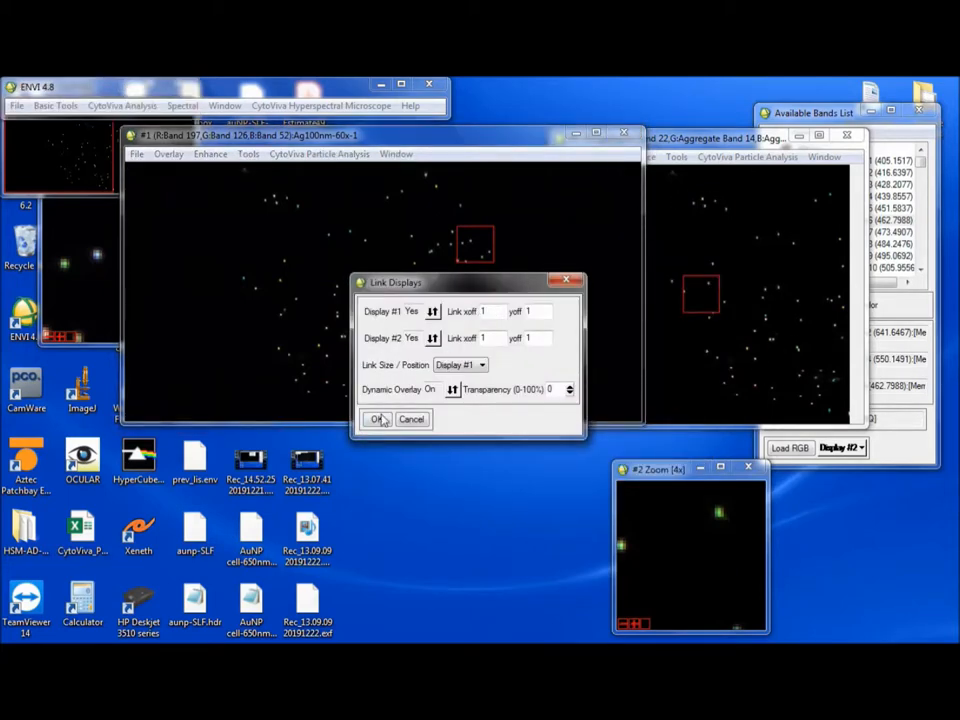
{"action": "mouse_move", "coordinate": [705, 203]}
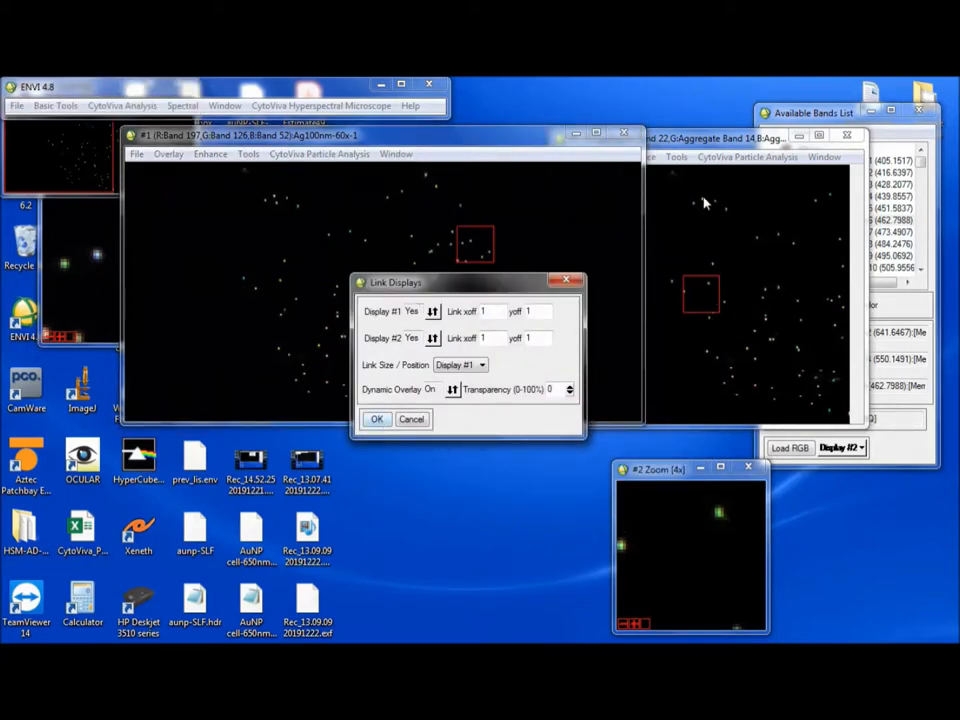
{"action": "left_click", "coordinate": [376, 419]}
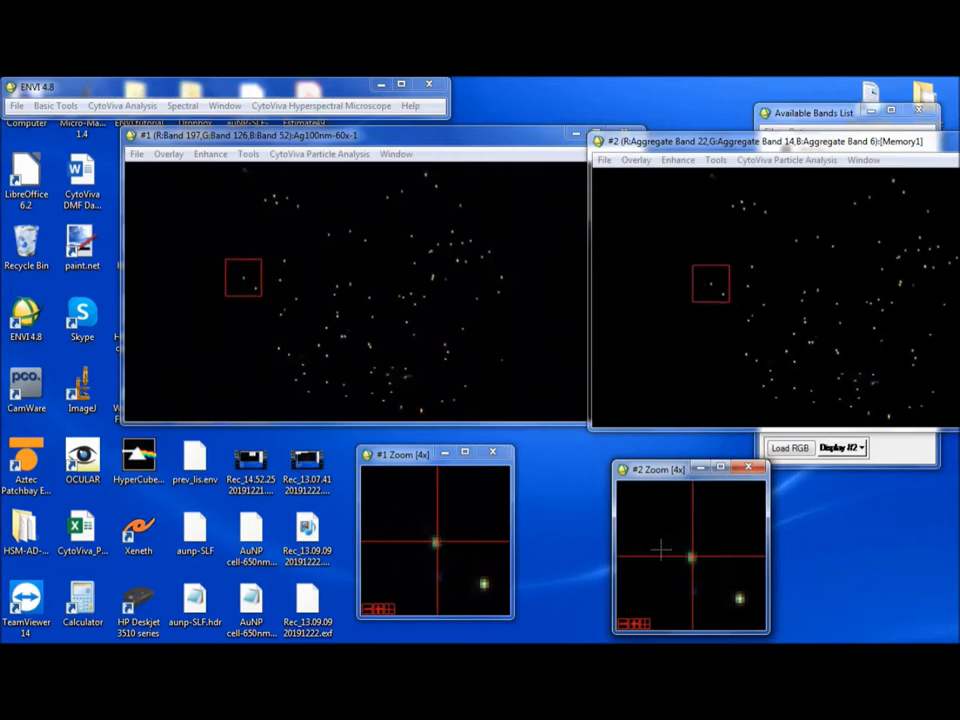
{"action": "mouse_move", "coordinate": [642, 272]}
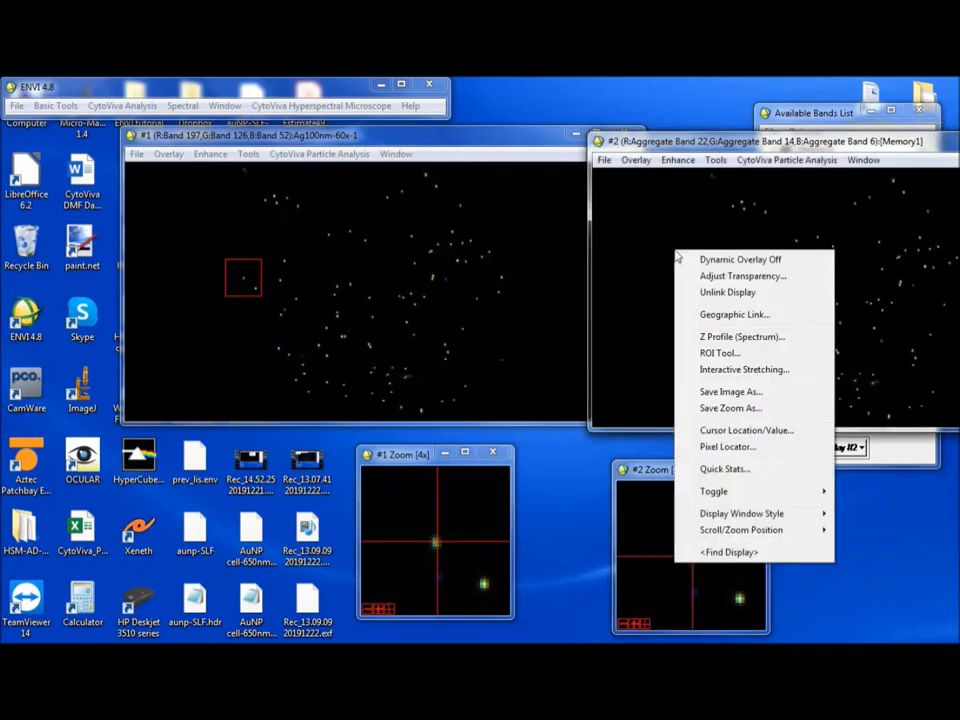
Close Display #2 showing the boxcar-smoothed image.
{"action": "left_click", "coordinate": [742, 336]}
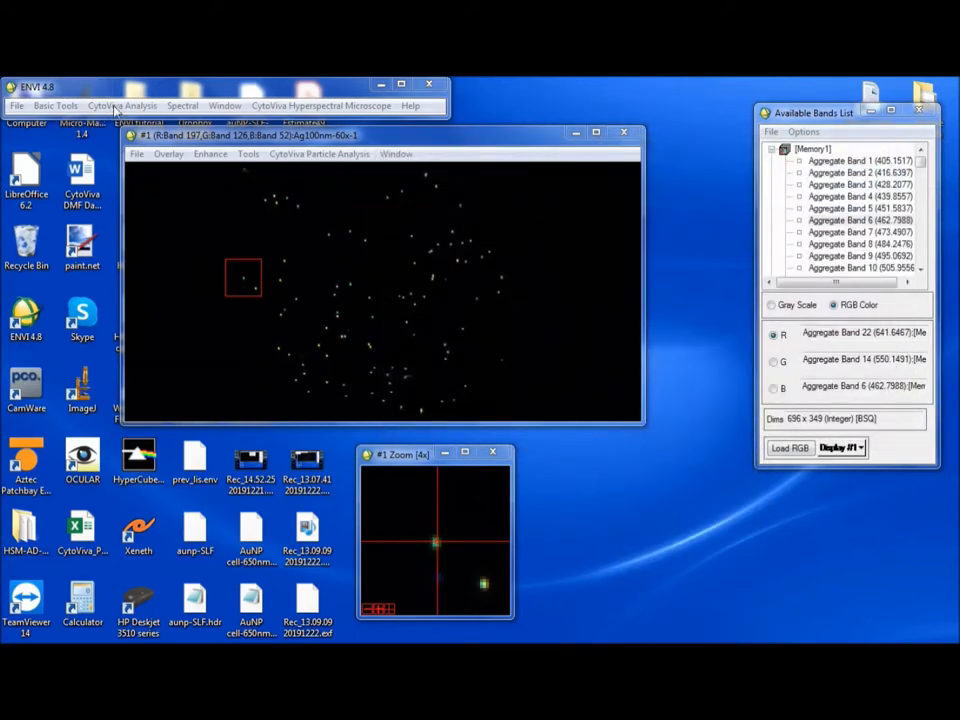
Launch Adjacent Band Averaging with Ag100nm-60x-1 as the input file.
{"action": "left_click", "coordinate": [122, 105]}
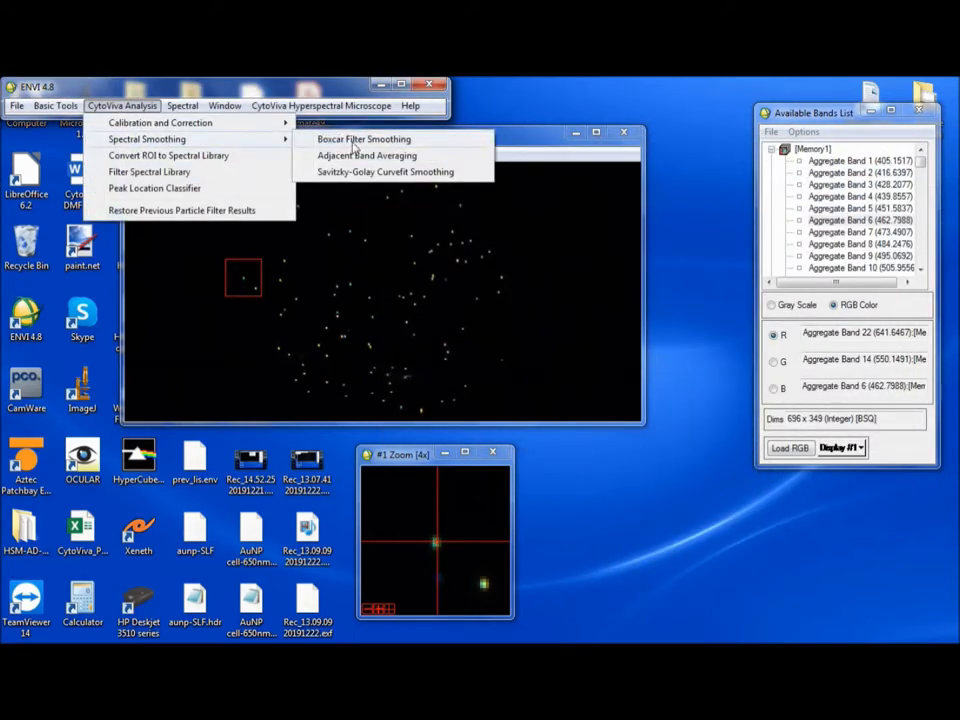
{"action": "left_click", "coordinate": [363, 139]}
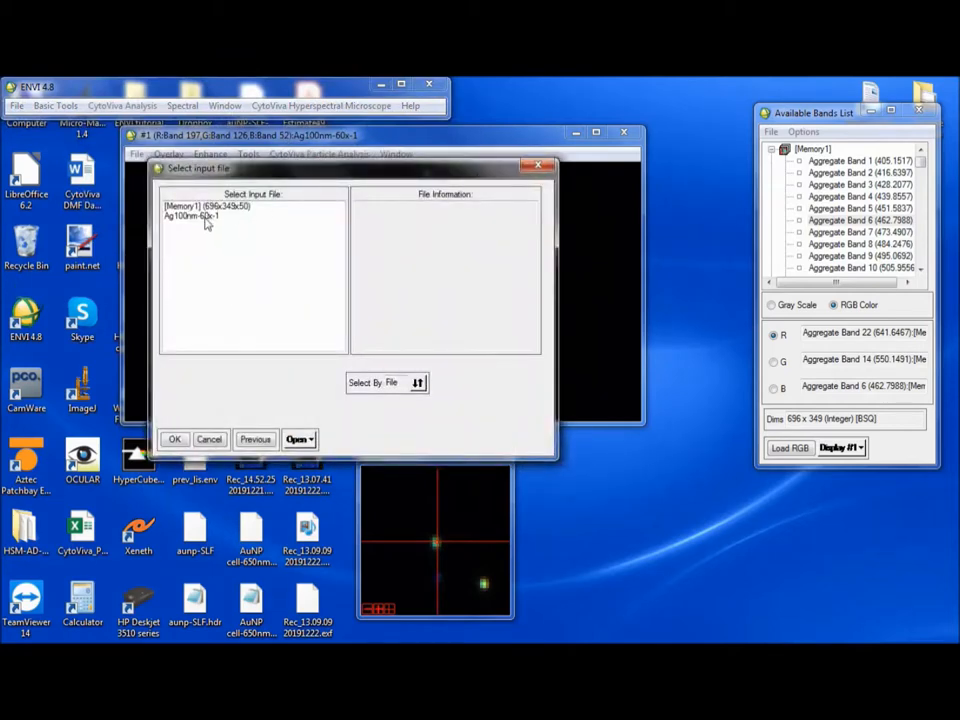
{"action": "left_click", "coordinate": [190, 216]}
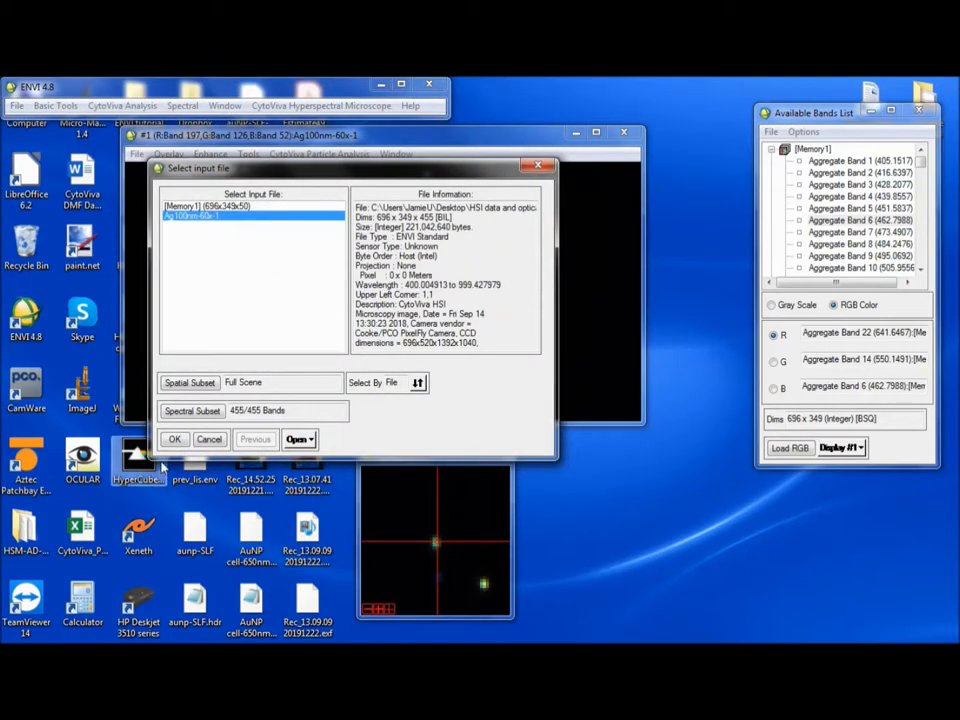
{"action": "left_click", "coordinate": [174, 439]}
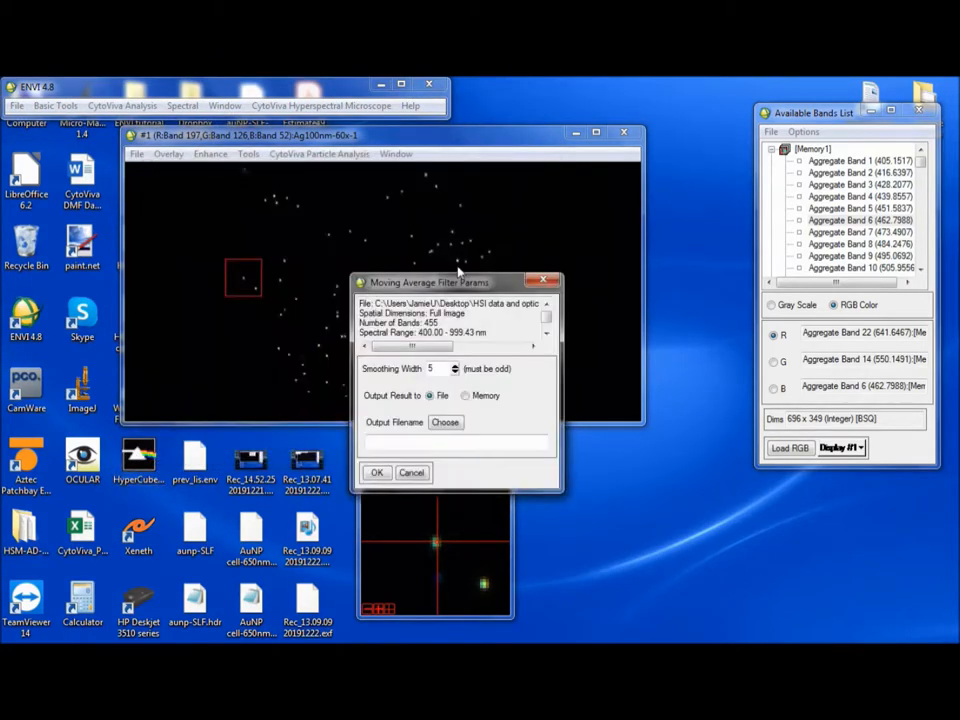
Set smoothing width 3 and output the moving-average result to memory.
{"action": "left_click_drag", "start_coordinate": [428, 282], "coordinate": [720, 106]}
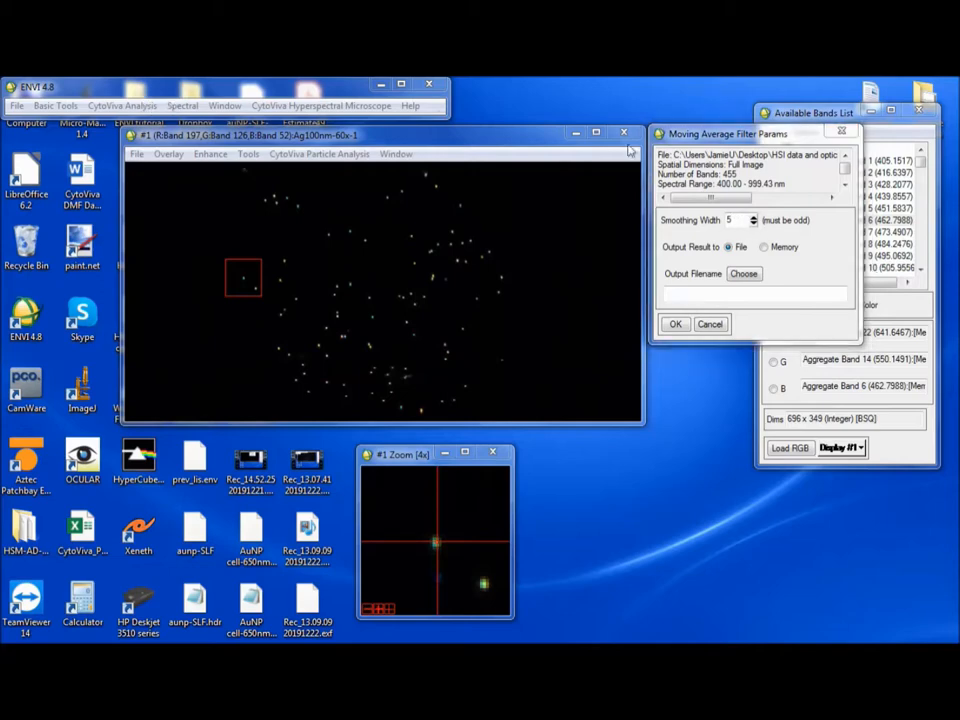
{"action": "left_click_drag", "start_coordinate": [750, 133], "coordinate": [665, 154]}
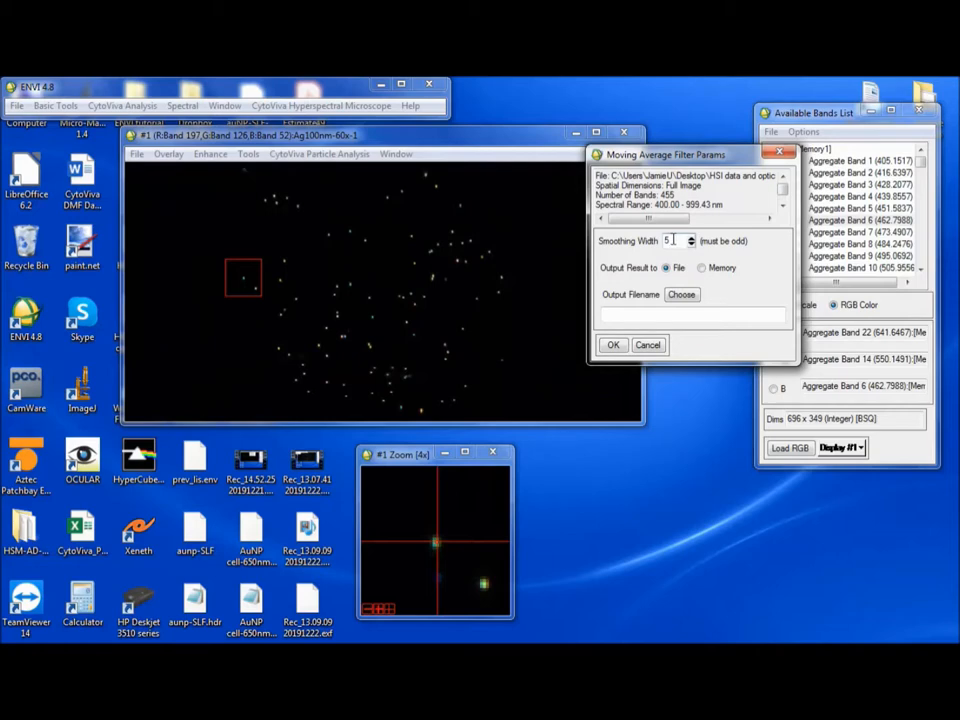
{"action": "mouse_move", "coordinate": [235, 345]}
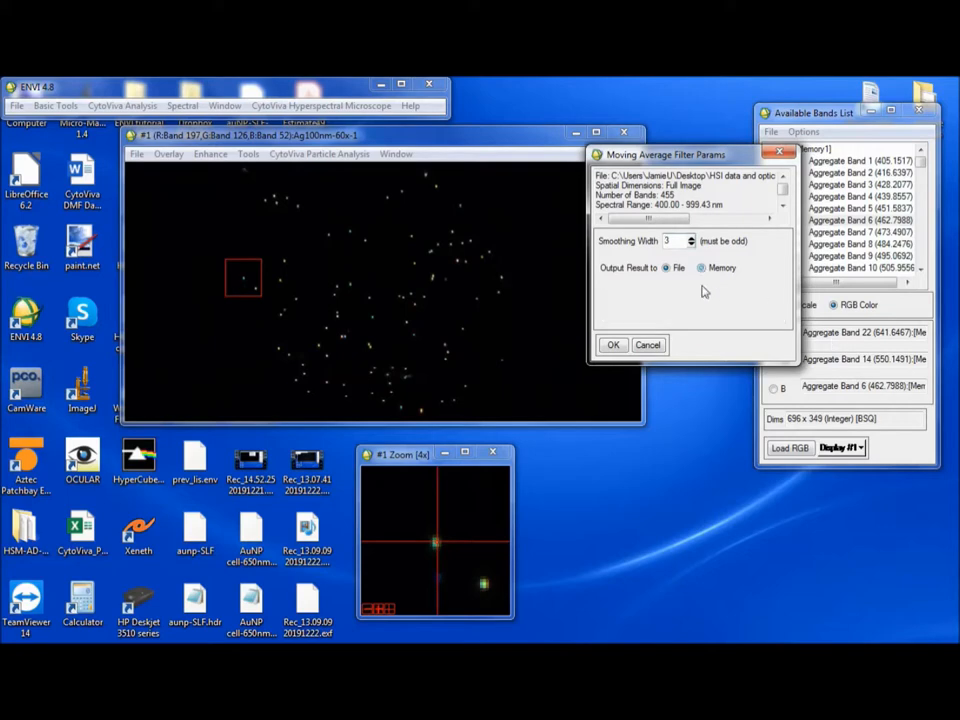
{"action": "left_click", "coordinate": [613, 344]}
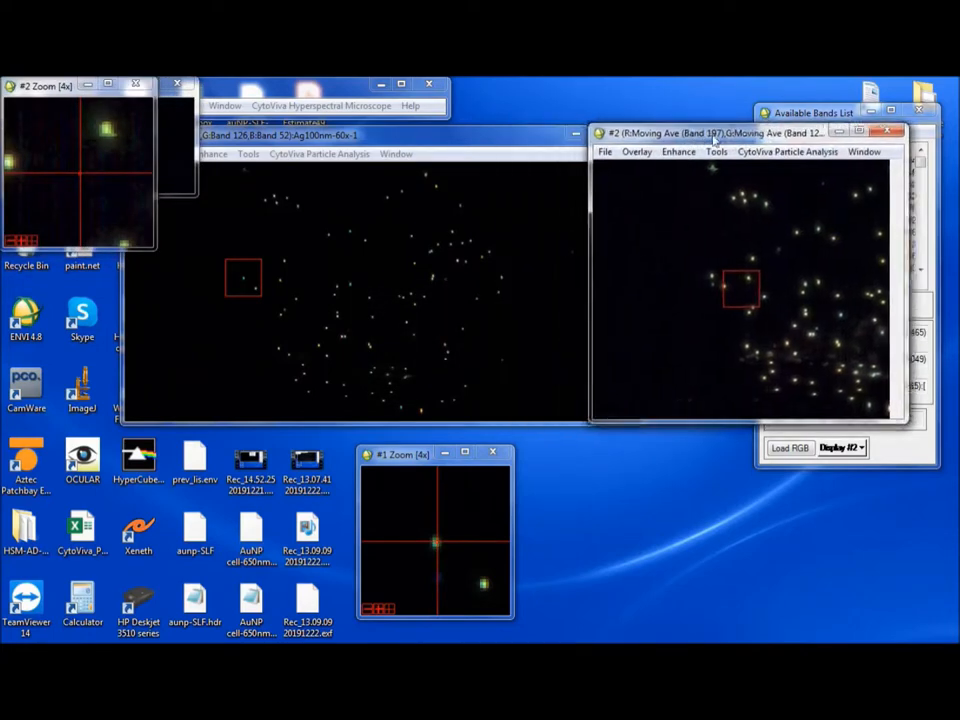
{"action": "left_click", "coordinate": [737, 151]}
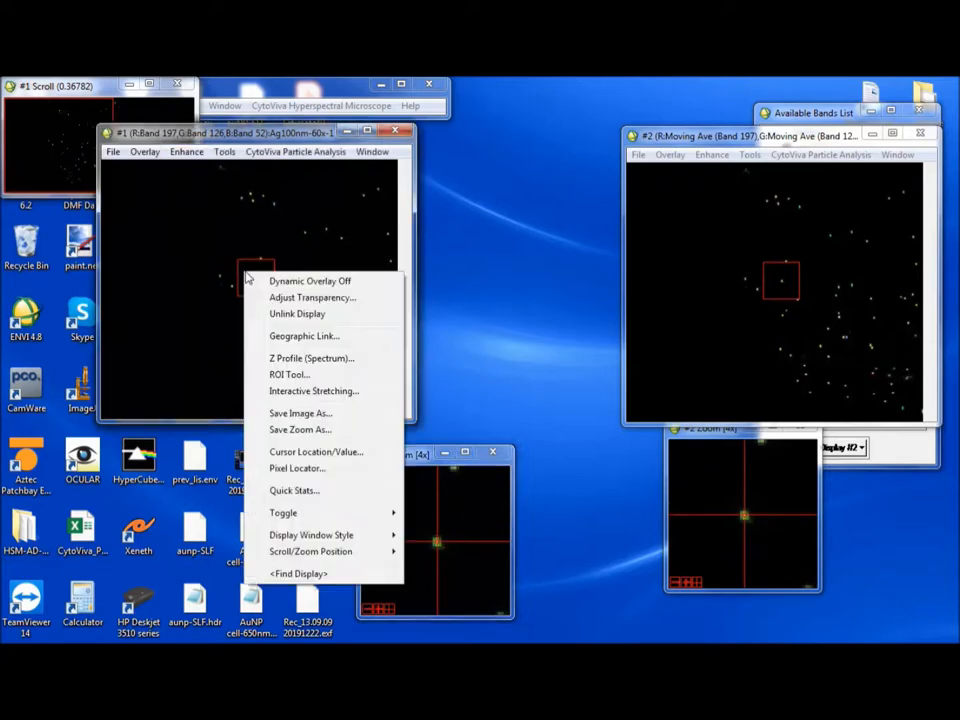
{"action": "left_click", "coordinate": [311, 358]}
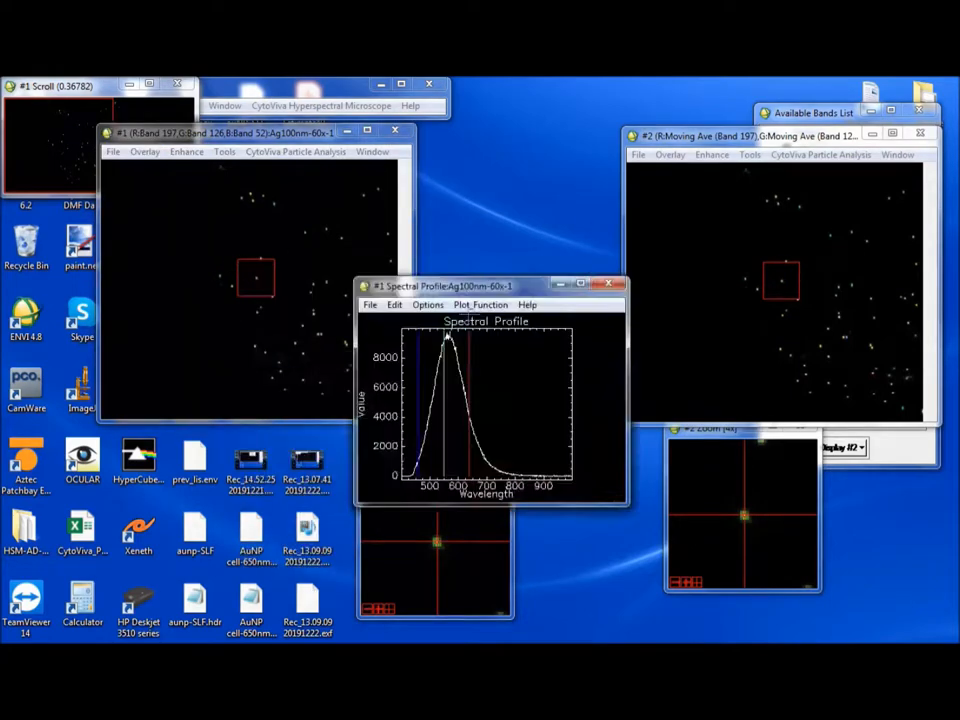
{"action": "right_click", "coordinate": [780, 275]}
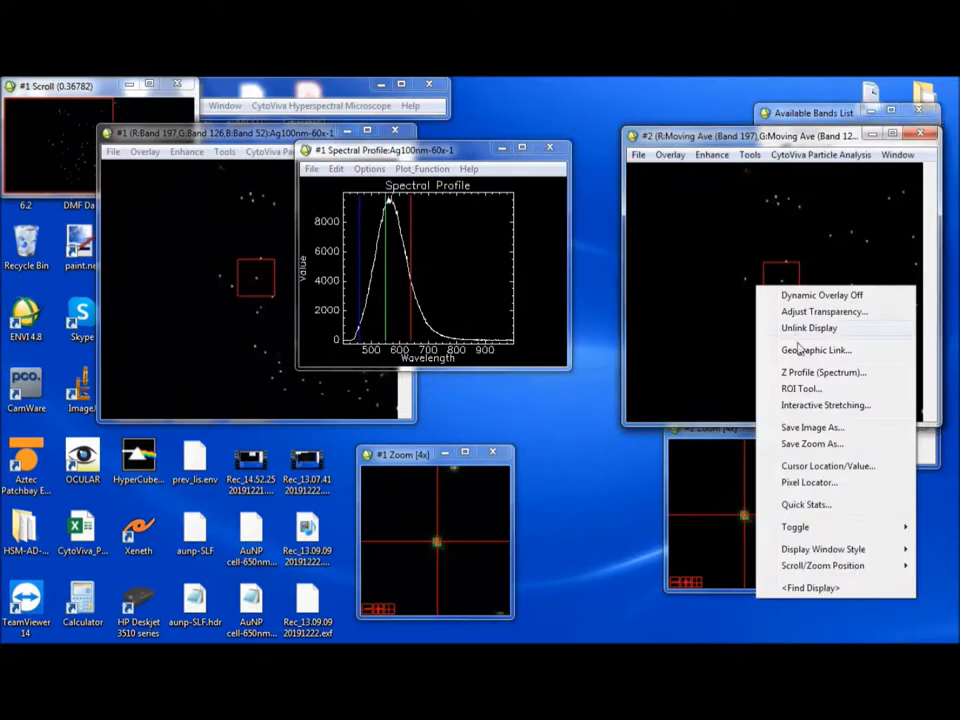
{"action": "left_click", "coordinate": [822, 372]}
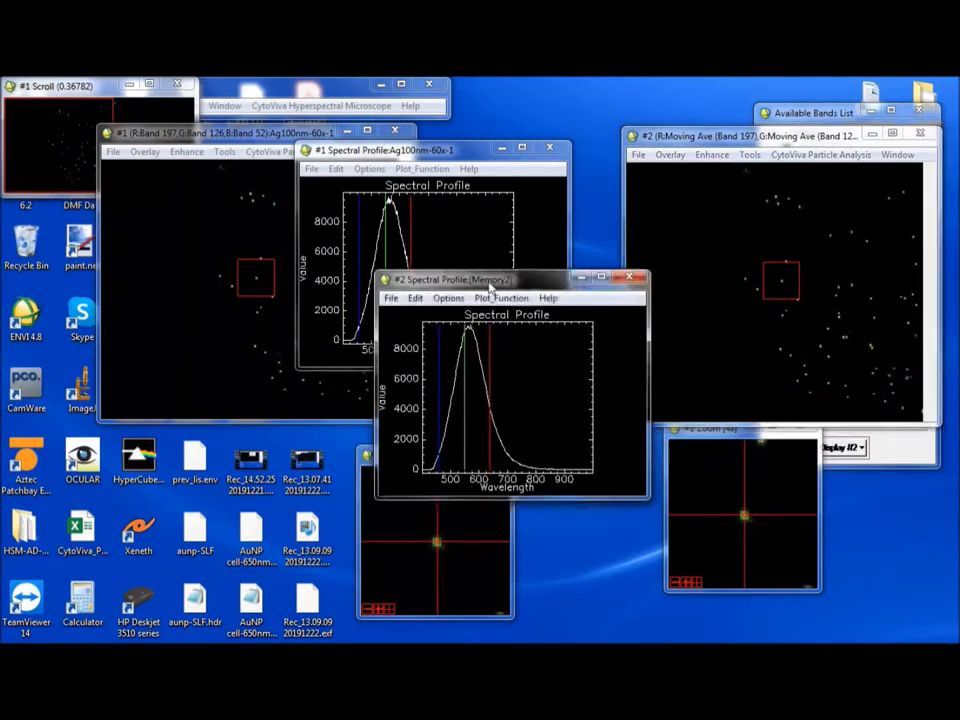
{"action": "left_click_drag", "start_coordinate": [515, 278], "coordinate": [575, 152]}
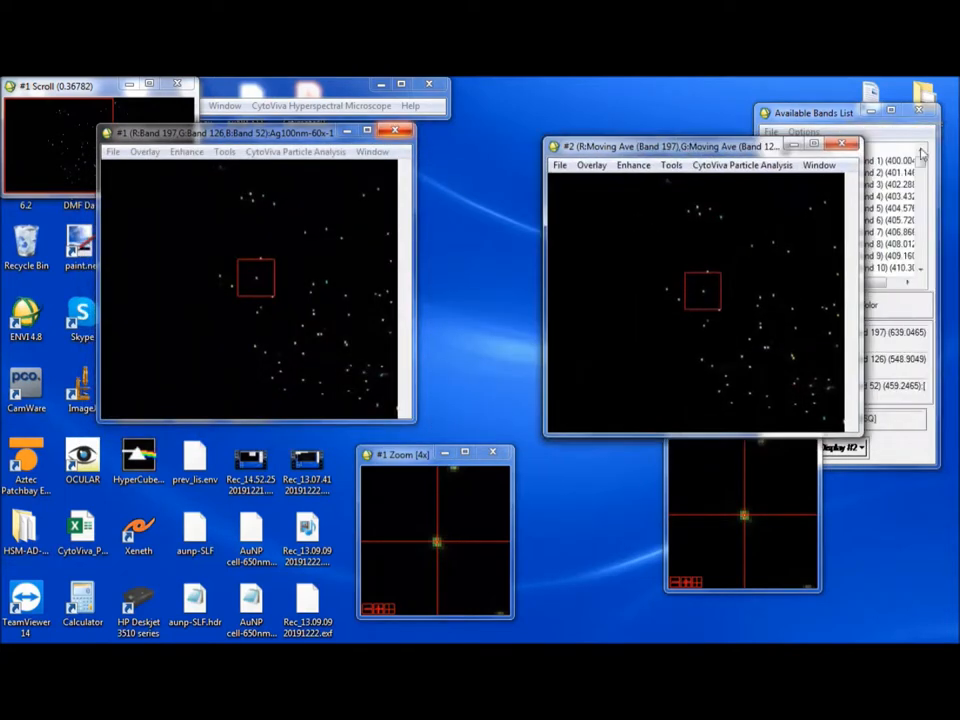
Close Display #2 and average the original image with width 21 into memory.
{"action": "left_click", "coordinate": [842, 145]}
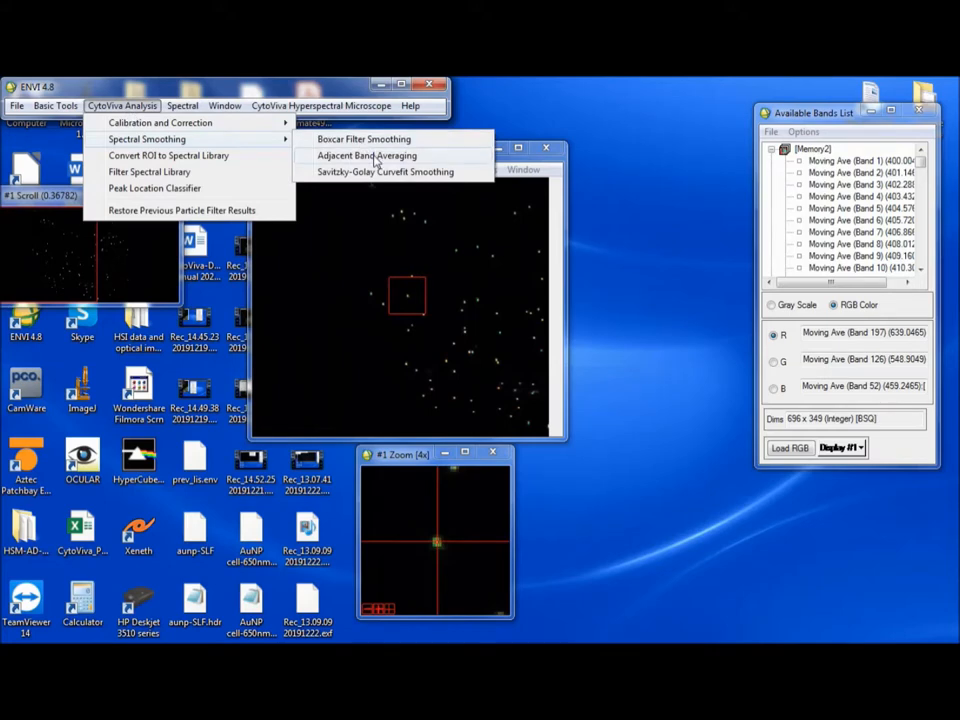
{"action": "left_click", "coordinate": [366, 155]}
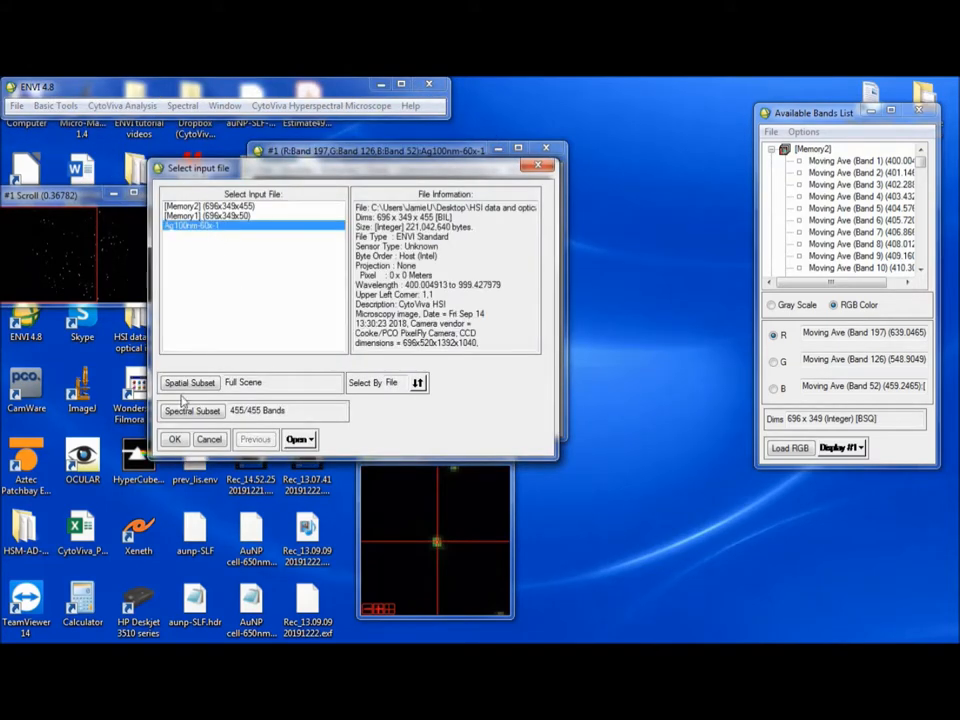
{"action": "left_click", "coordinate": [174, 439]}
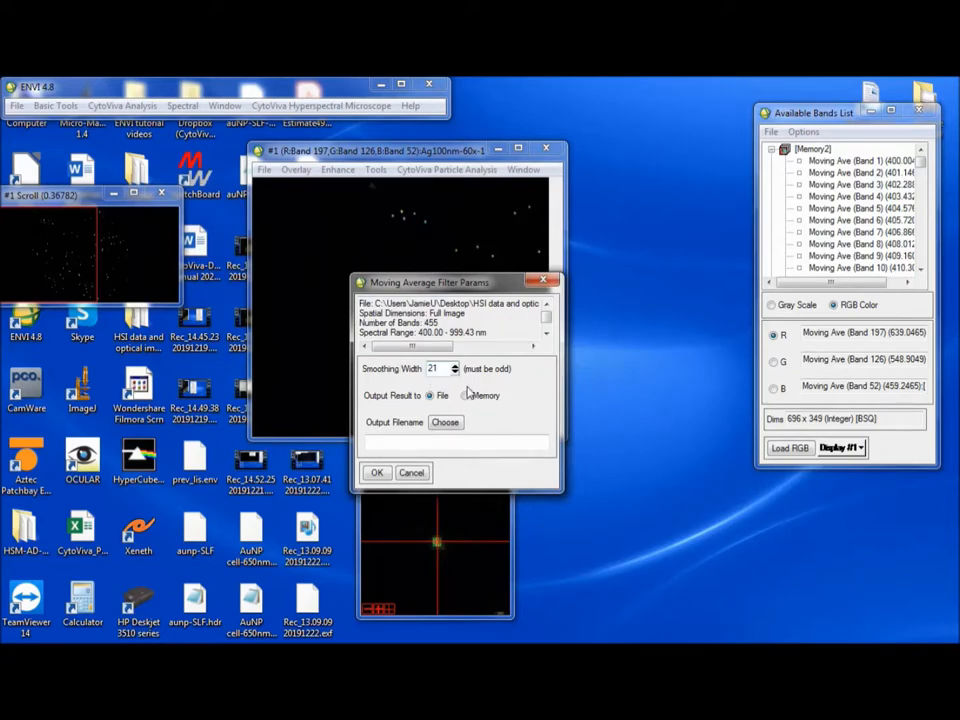
{"action": "mouse_move", "coordinate": [455, 410]}
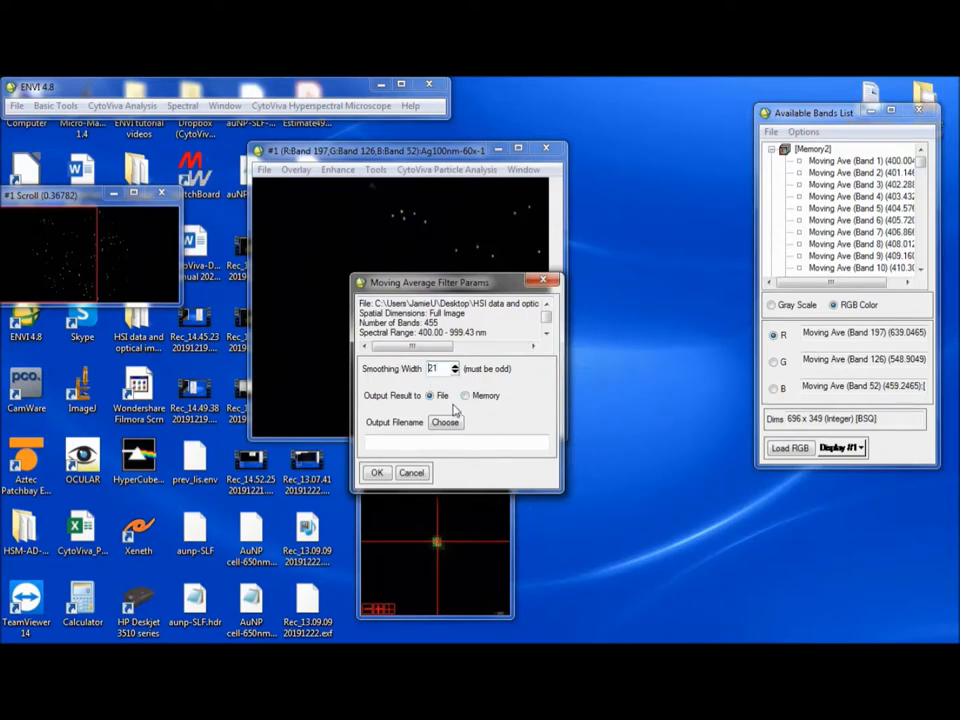
{"action": "left_click", "coordinate": [377, 472]}
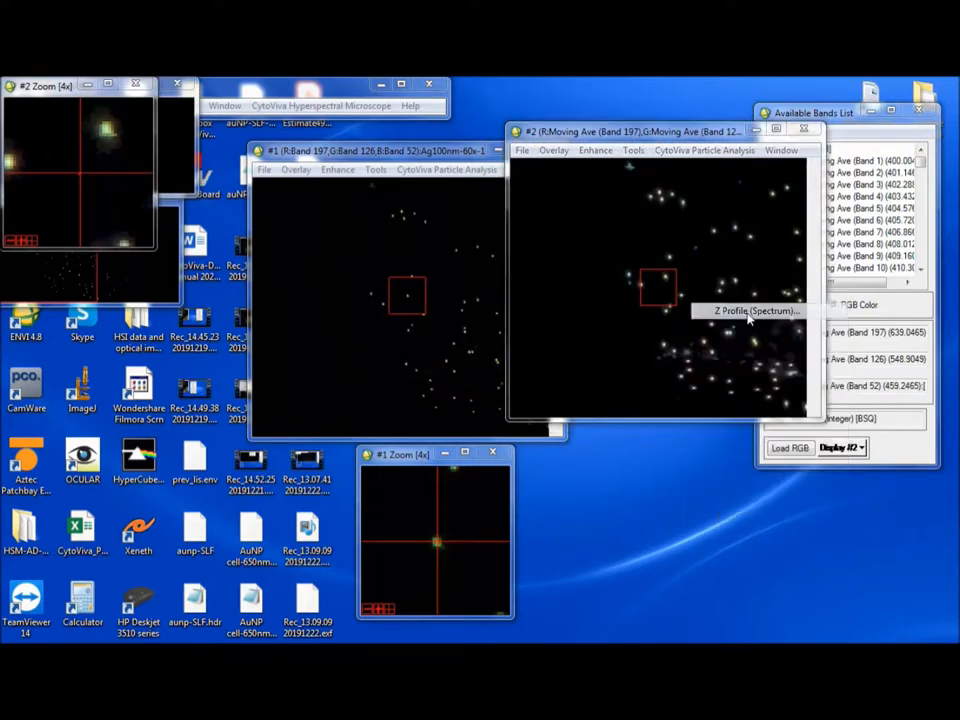
Plot Z profiles of the width-21 smoothed and original images side by side.
{"action": "left_click", "coordinate": [595, 150]}
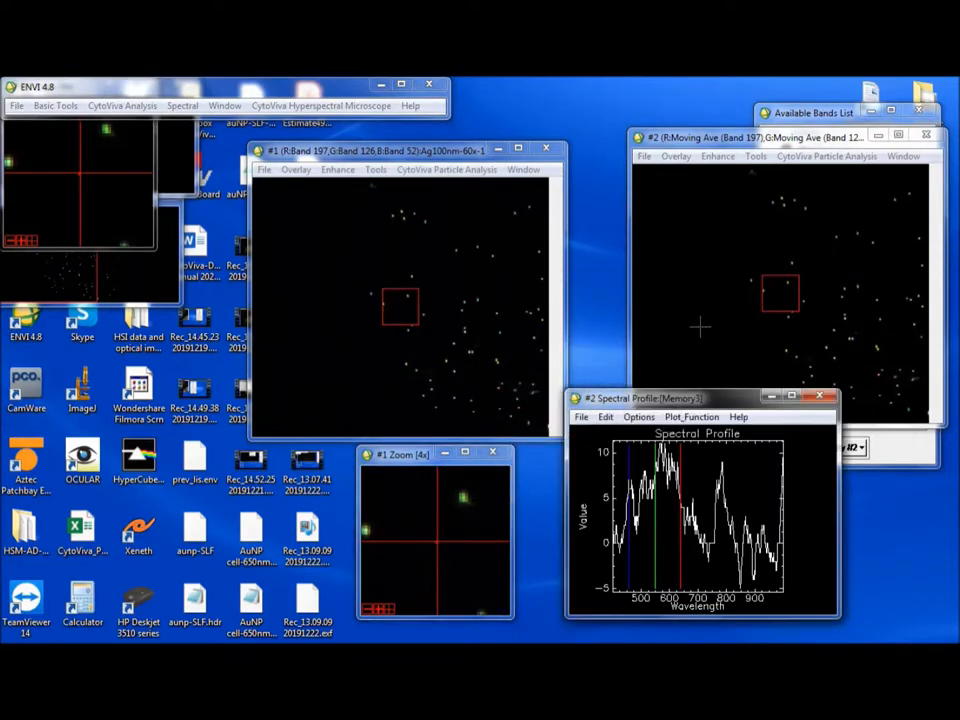
{"action": "left_click_drag", "start_coordinate": [400, 151], "coordinate": [390, 84]}
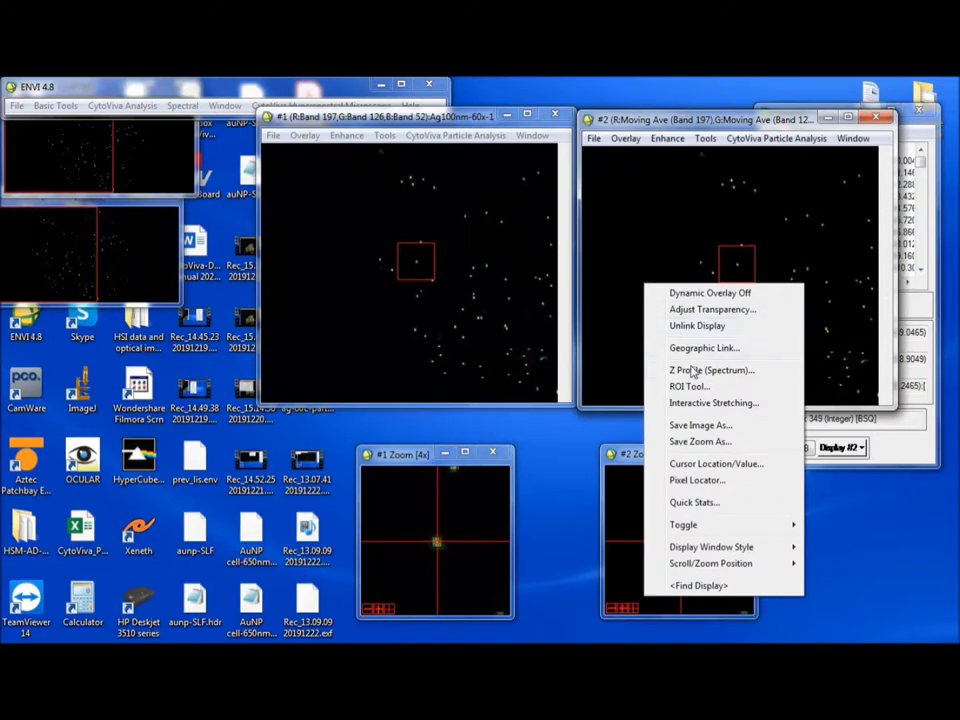
{"action": "left_click", "coordinate": [710, 370]}
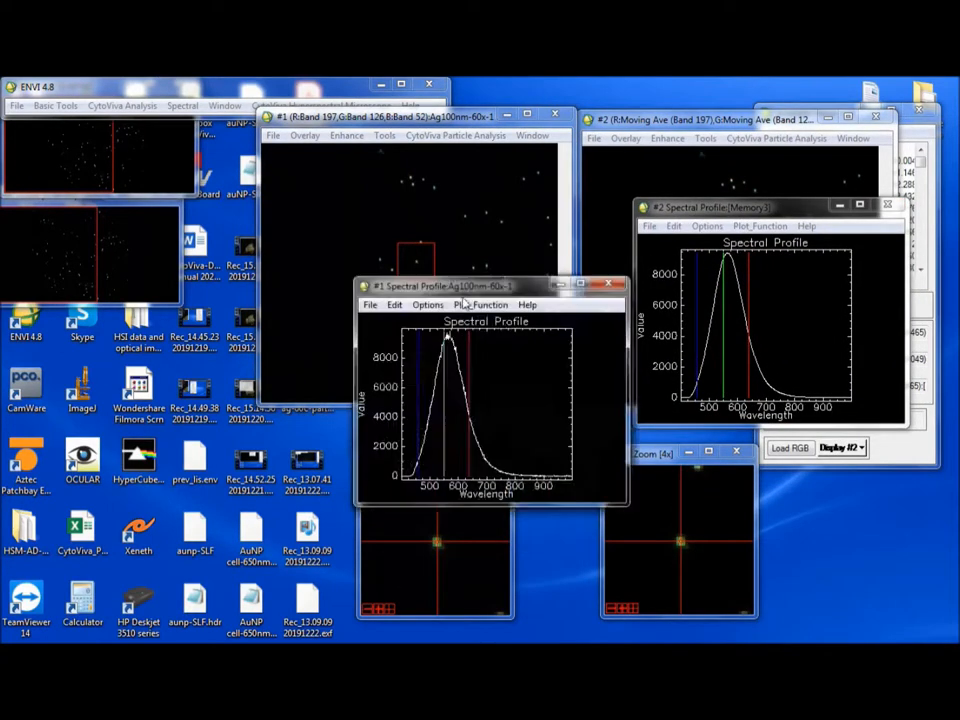
{"action": "left_click_drag", "start_coordinate": [485, 287], "coordinate": [510, 205]}
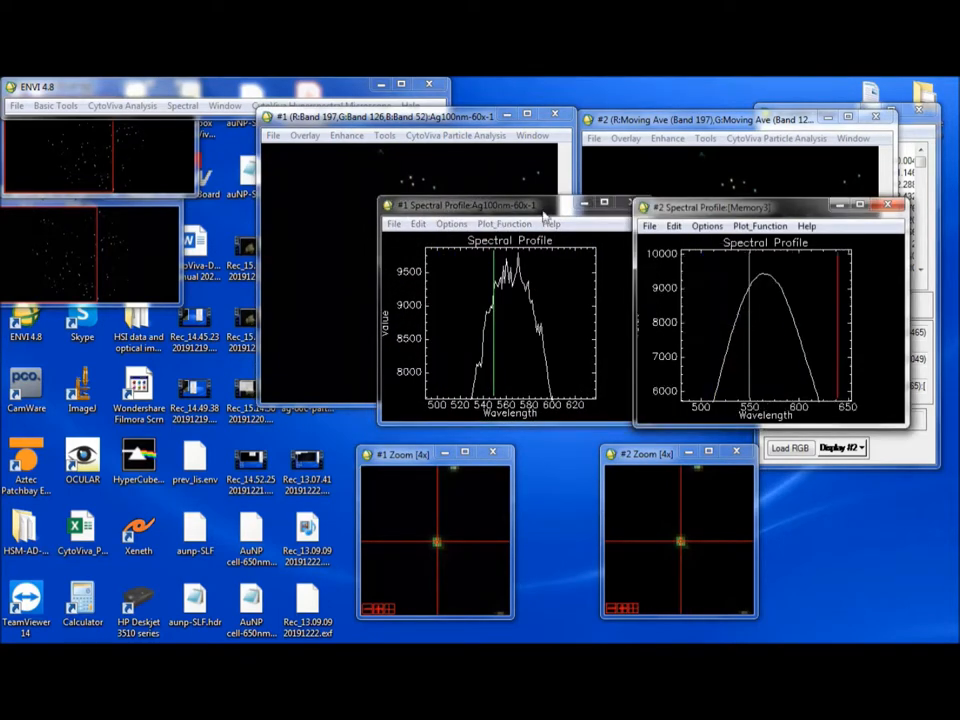
{"action": "mouse_move", "coordinate": [822, 360]}
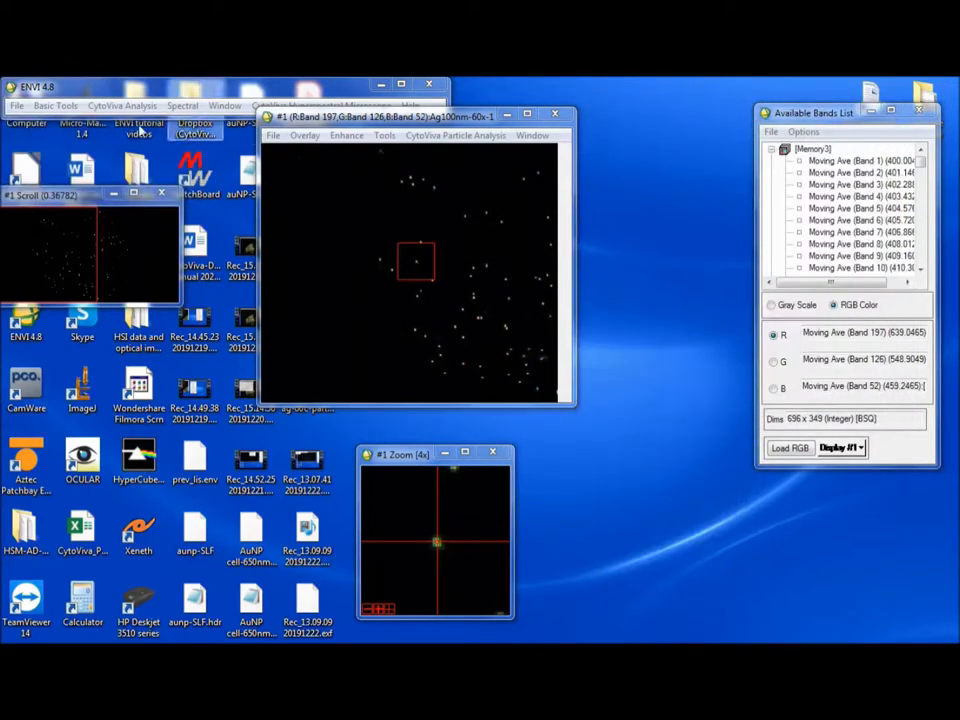
Run Savitzky-Golay smoothing on the original image with width 3, output to memory.
{"action": "left_click", "coordinate": [121, 105]}
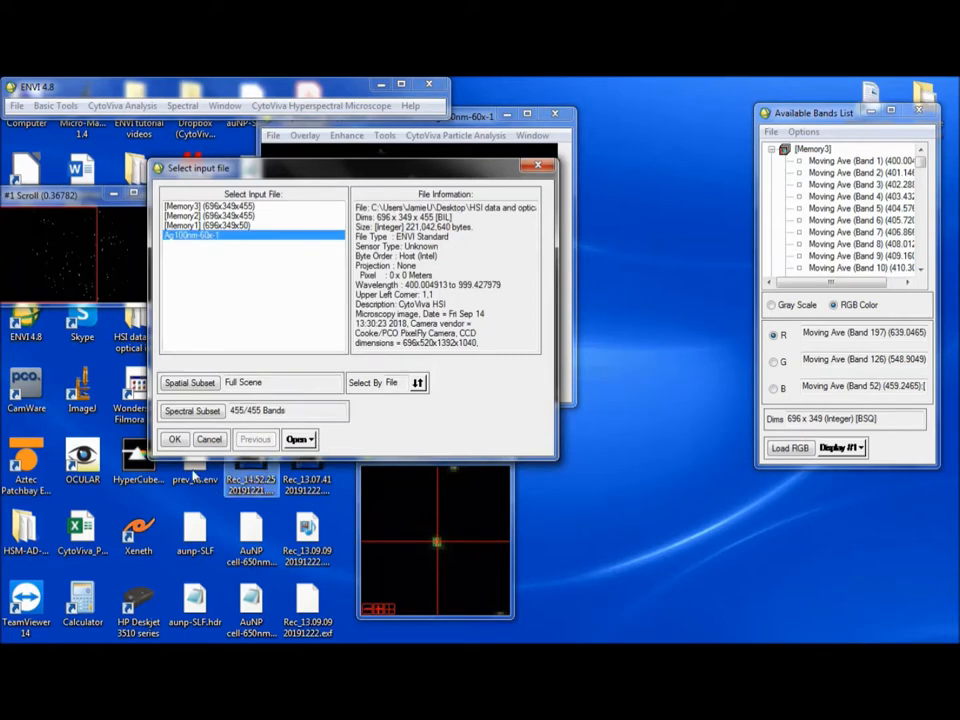
{"action": "left_click", "coordinate": [174, 439]}
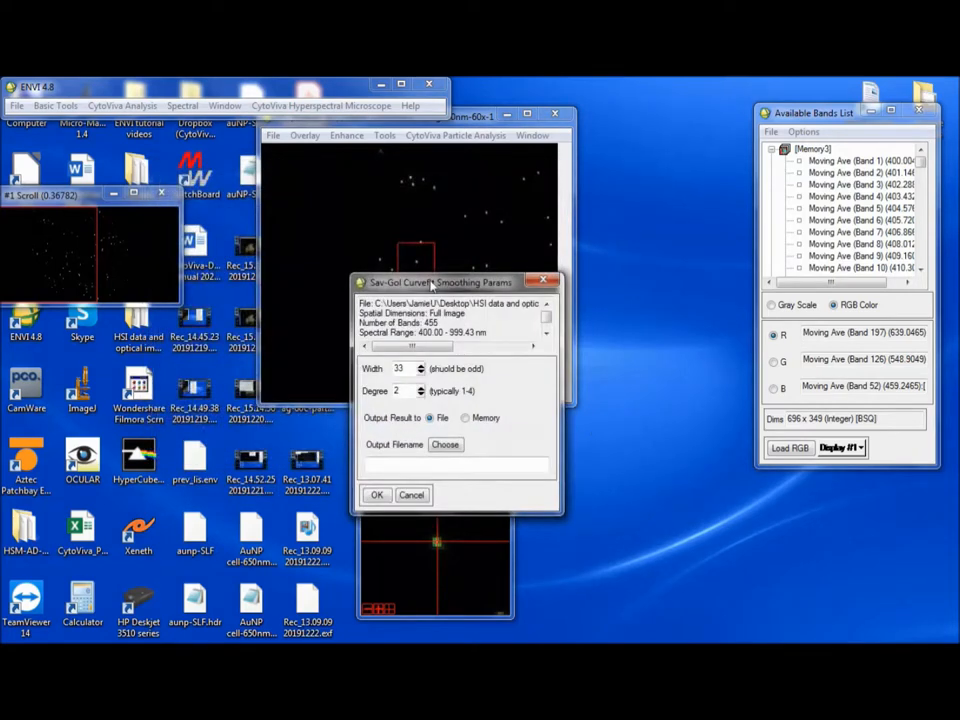
{"action": "left_click_drag", "start_coordinate": [455, 281], "coordinate": [705, 131]}
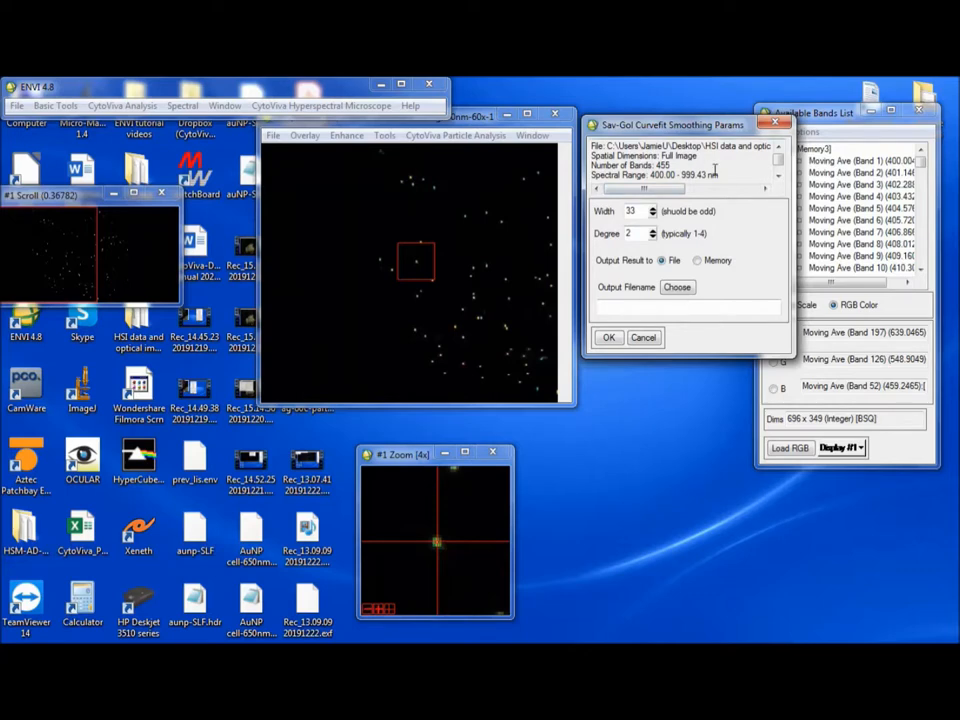
{"action": "mouse_move", "coordinate": [730, 205]}
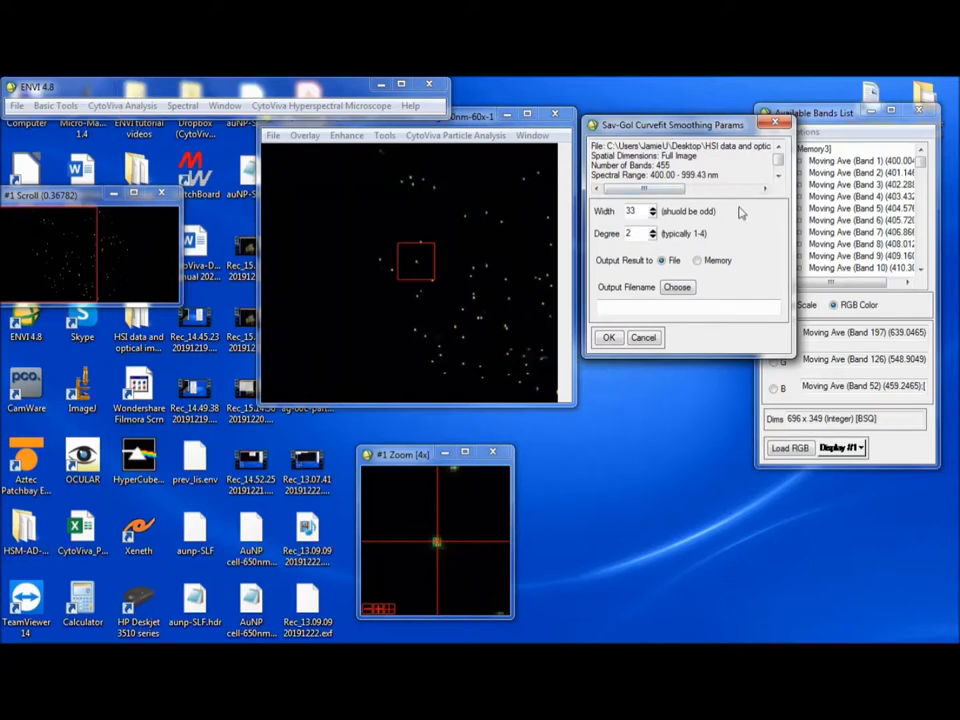
{"action": "mouse_move", "coordinate": [675, 125]}
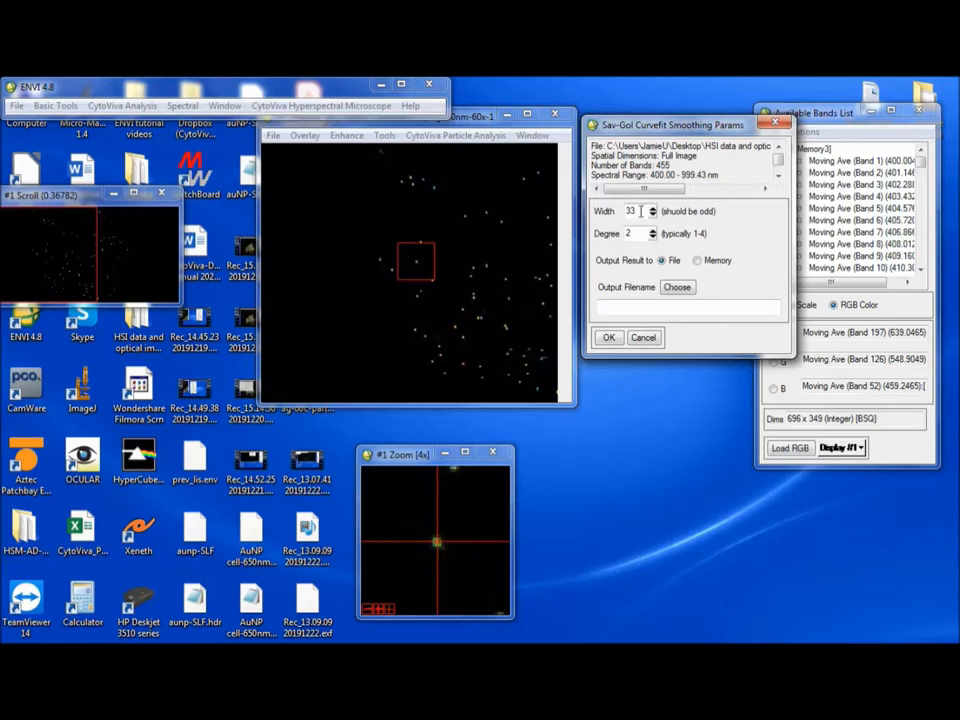
{"action": "triple_click", "coordinate": [635, 210]}
{"action": "type", "text": "3"}
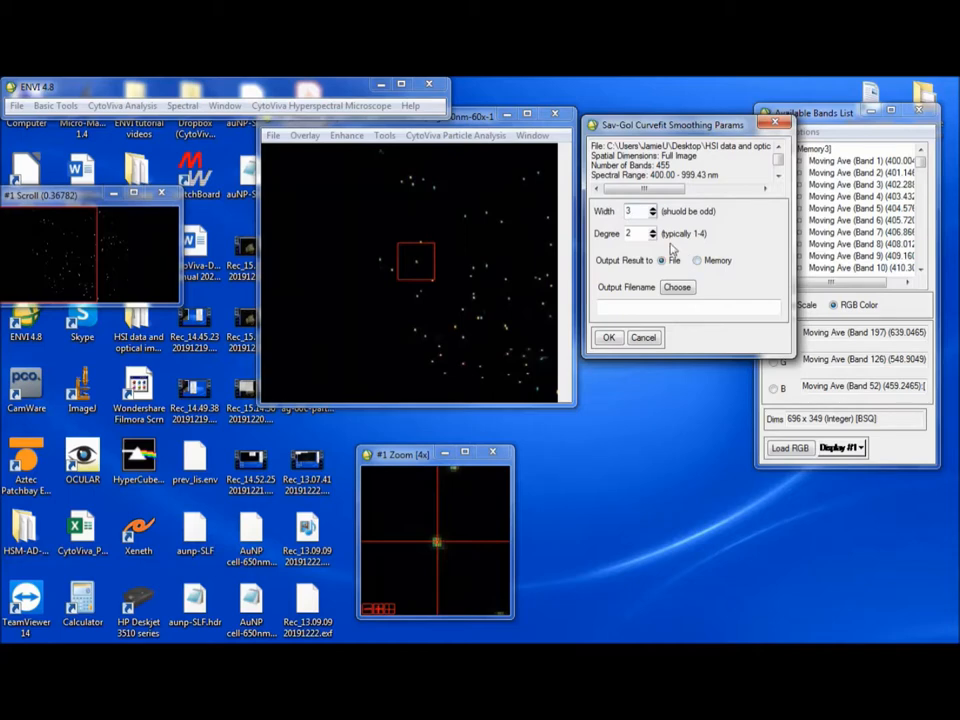
{"action": "mouse_move", "coordinate": [753, 290]}
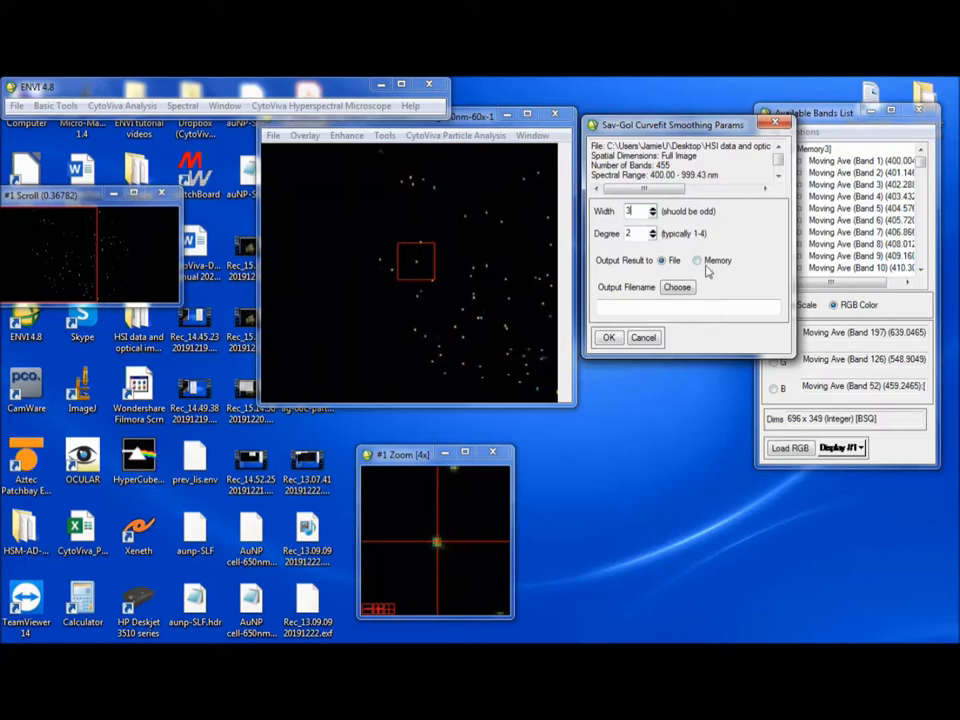
{"action": "mouse_move", "coordinate": [626, 230]}
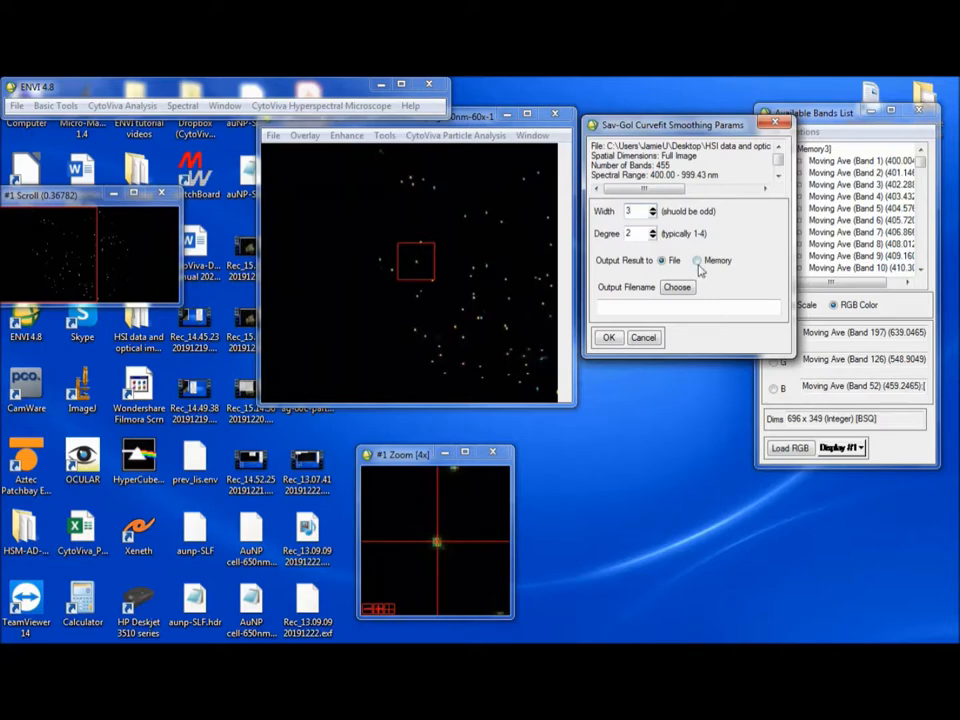
{"action": "left_click", "coordinate": [608, 337]}
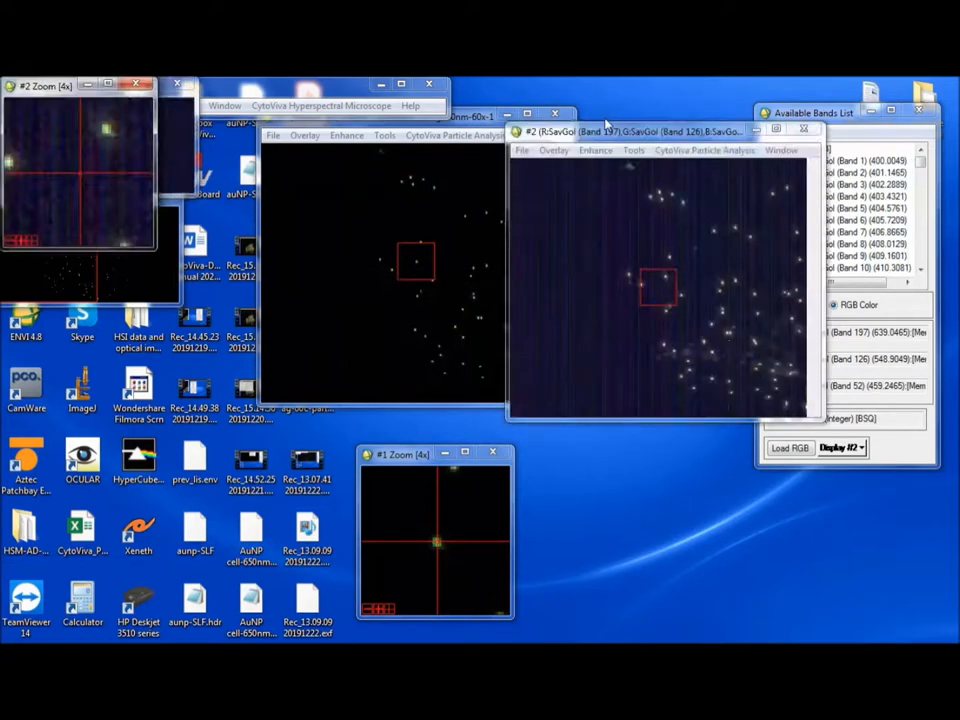
Plot the Savitzky-Golay image's spectrum and link Displays #1 and #2.
{"action": "left_click", "coordinate": [670, 131]}
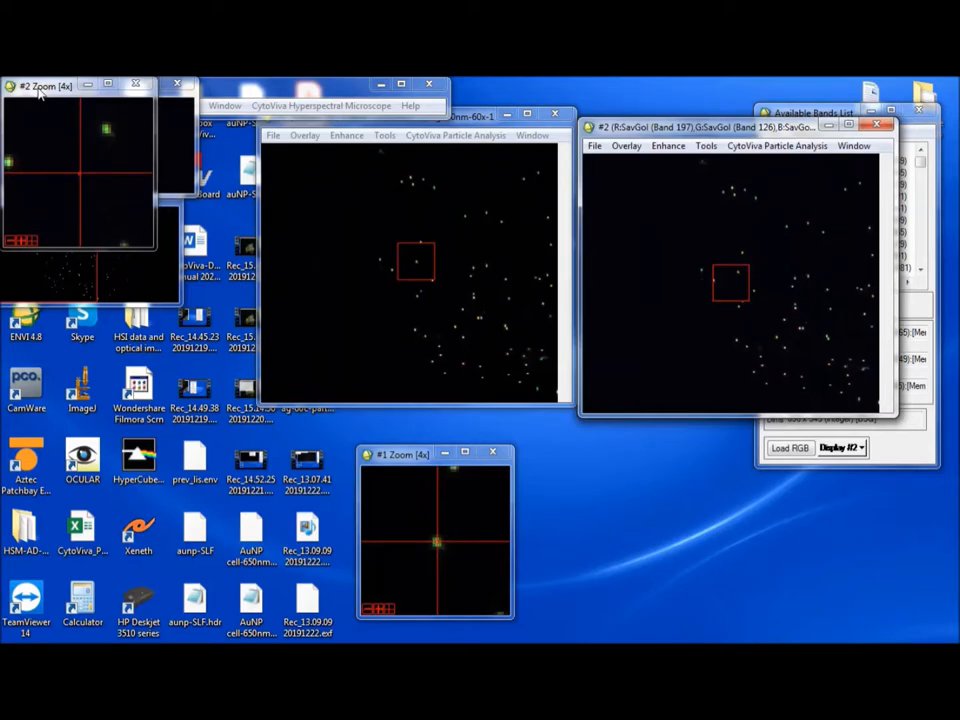
{"action": "right_click", "coordinate": [730, 285]}
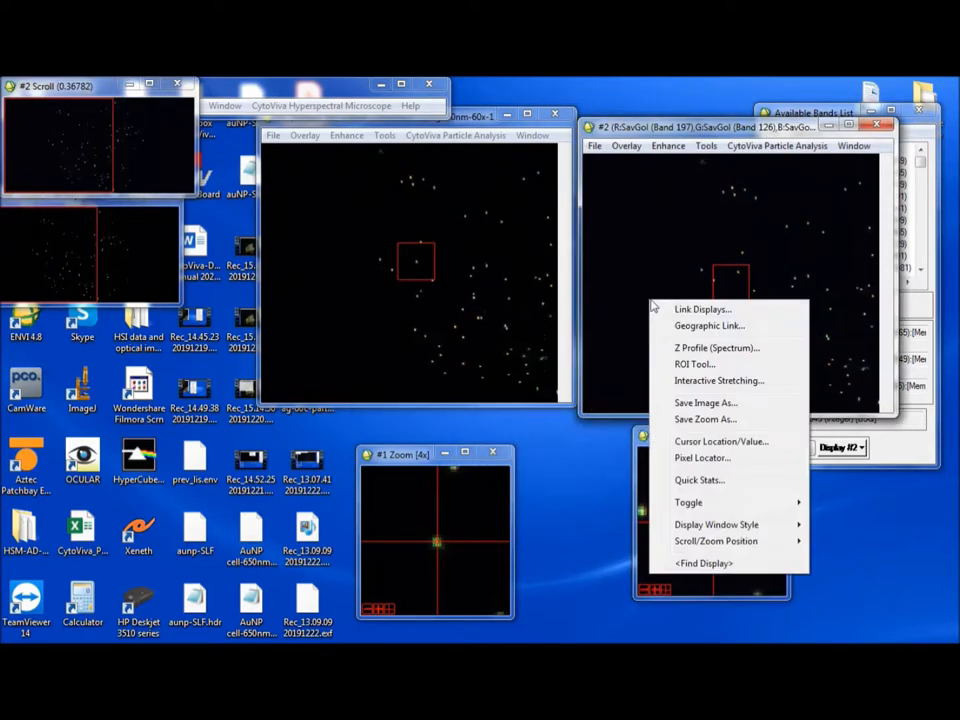
{"action": "left_click", "coordinate": [716, 348]}
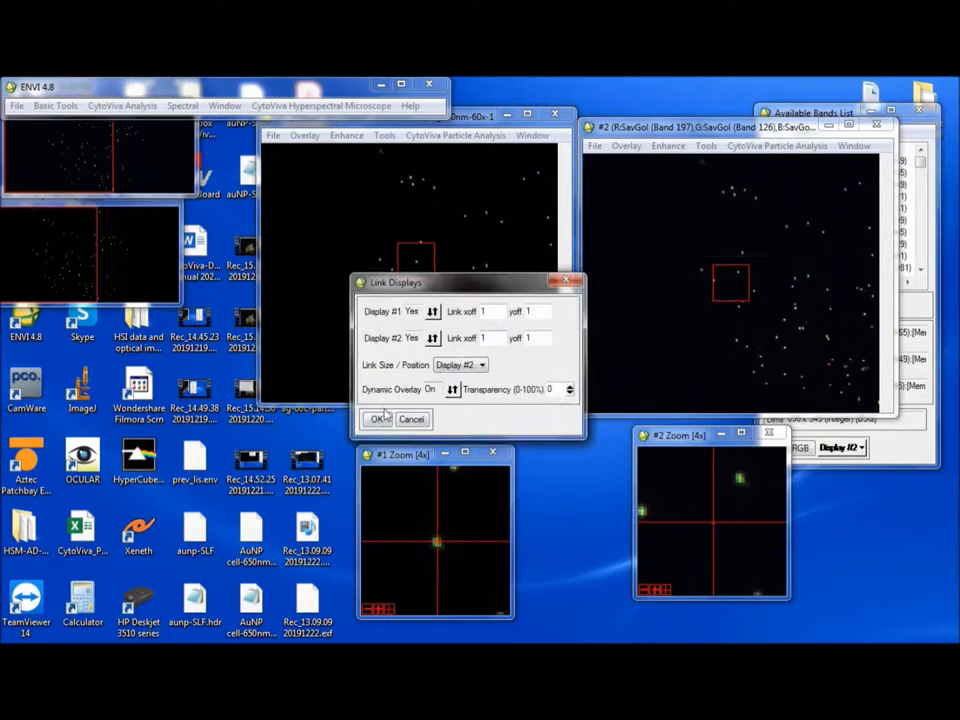
{"action": "left_click", "coordinate": [377, 418]}
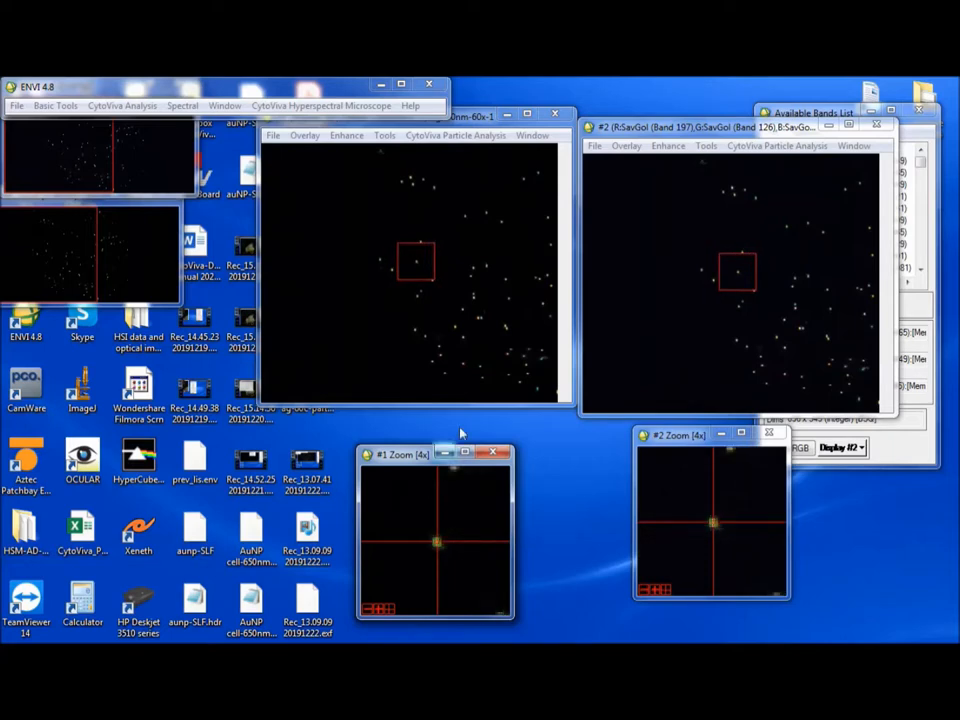
Open the smoothed display's Z Profile spectrum and move the original profile beside it.
{"action": "right_click", "coordinate": [737, 270]}
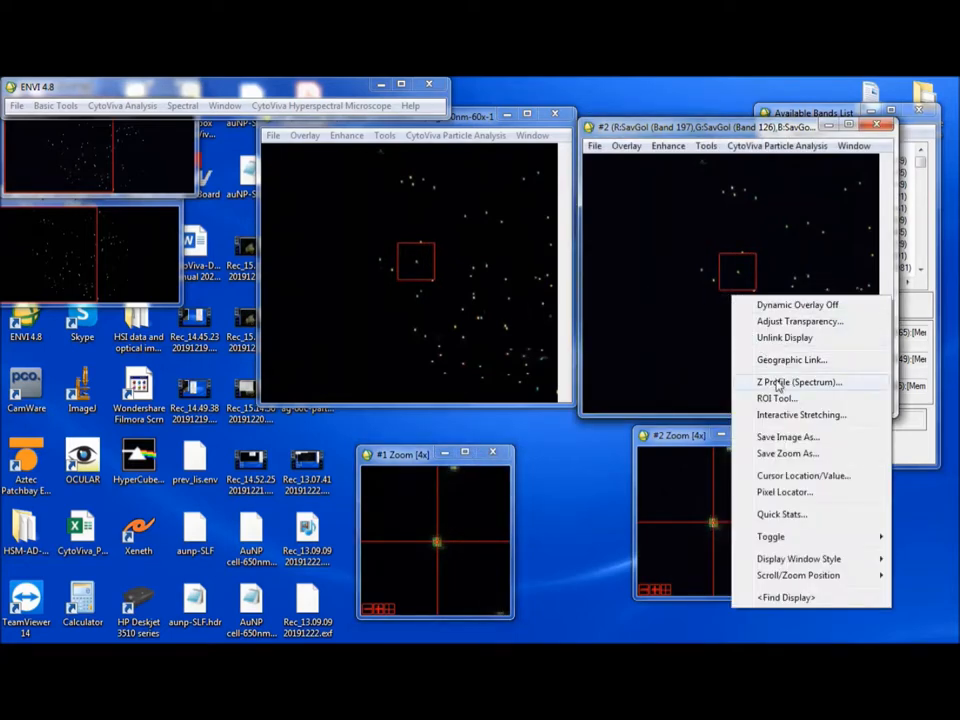
{"action": "left_click", "coordinate": [798, 382]}
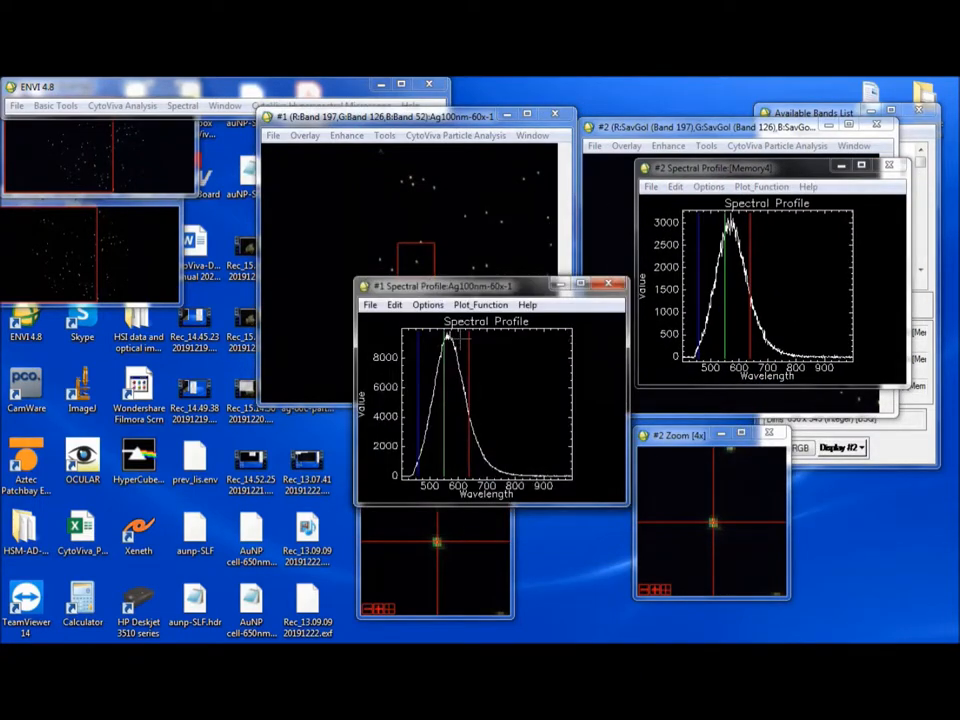
{"action": "left_click_drag", "start_coordinate": [490, 286], "coordinate": [465, 183]}
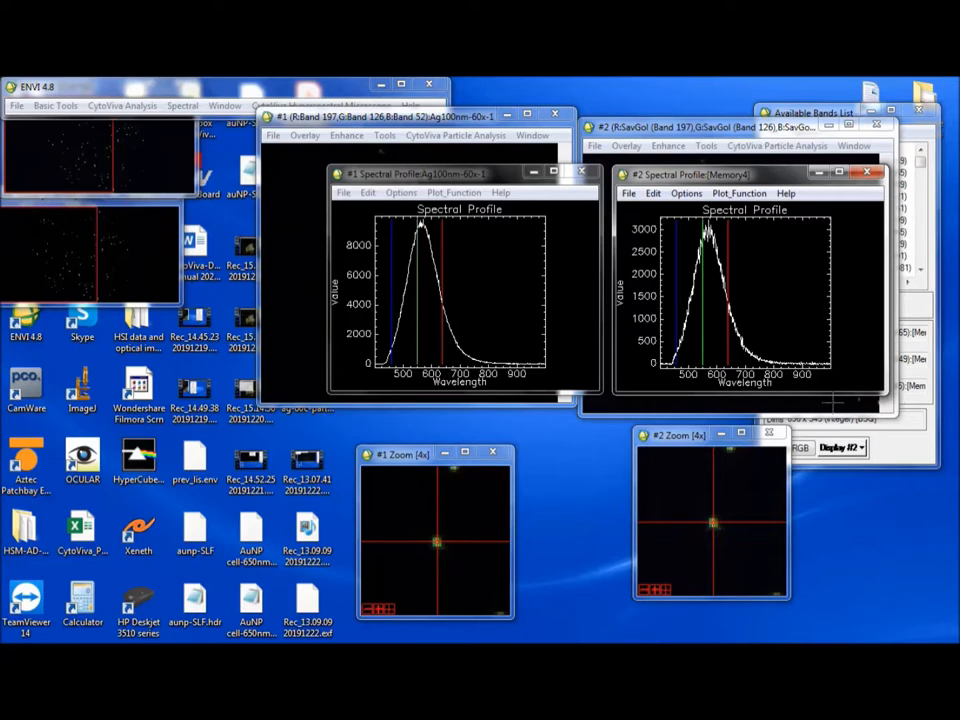
{"action": "left_click", "coordinate": [744, 171]}
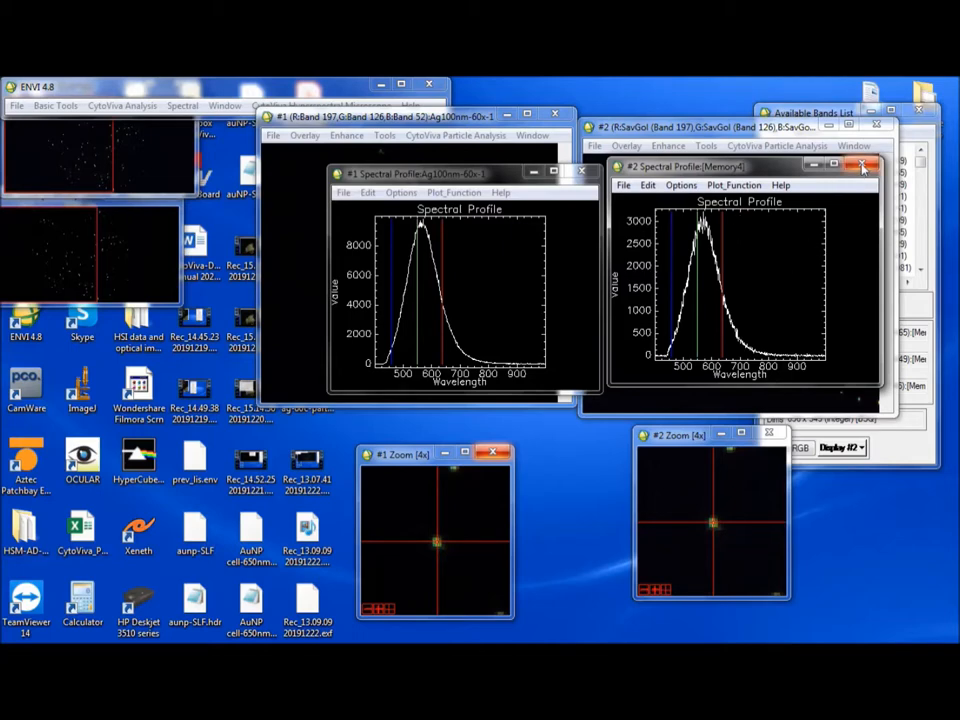
{"action": "mouse_move", "coordinate": [862, 166]}
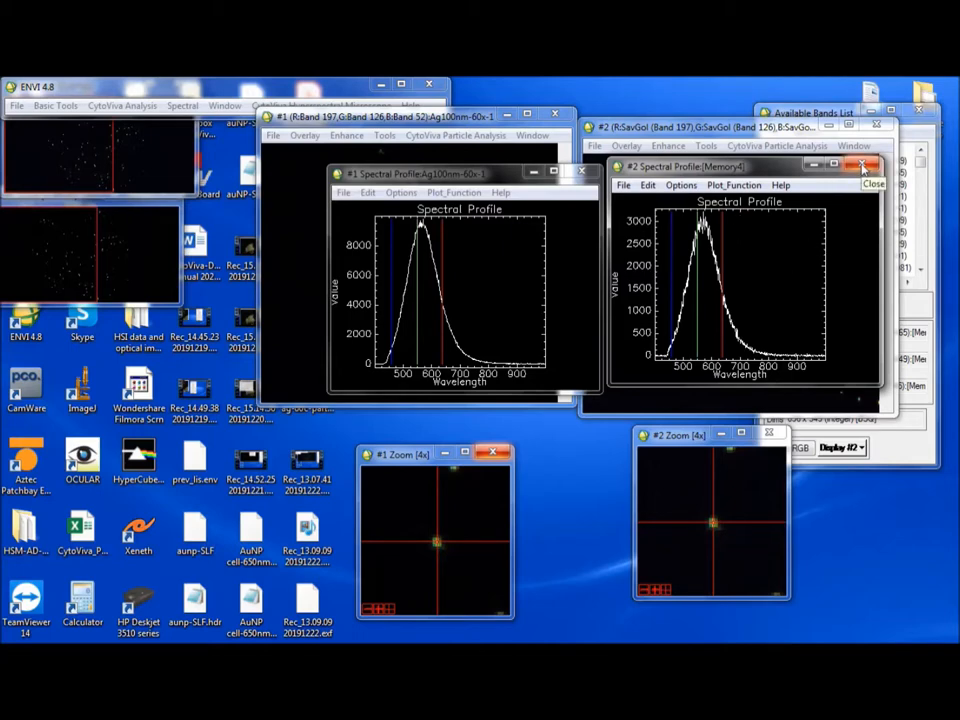
Replace the earlier smoothed image with Ag100nm Savitzky-Golay smoothing at width 11, degree 2, in memory.
{"action": "left_click", "coordinate": [863, 165]}
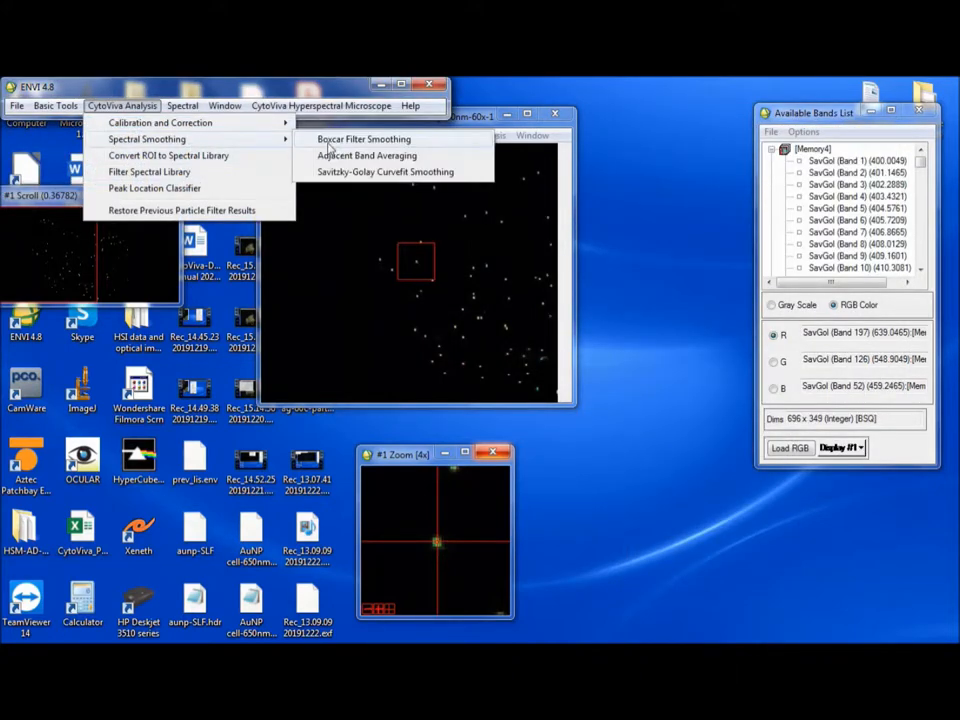
{"action": "left_click", "coordinate": [363, 139]}
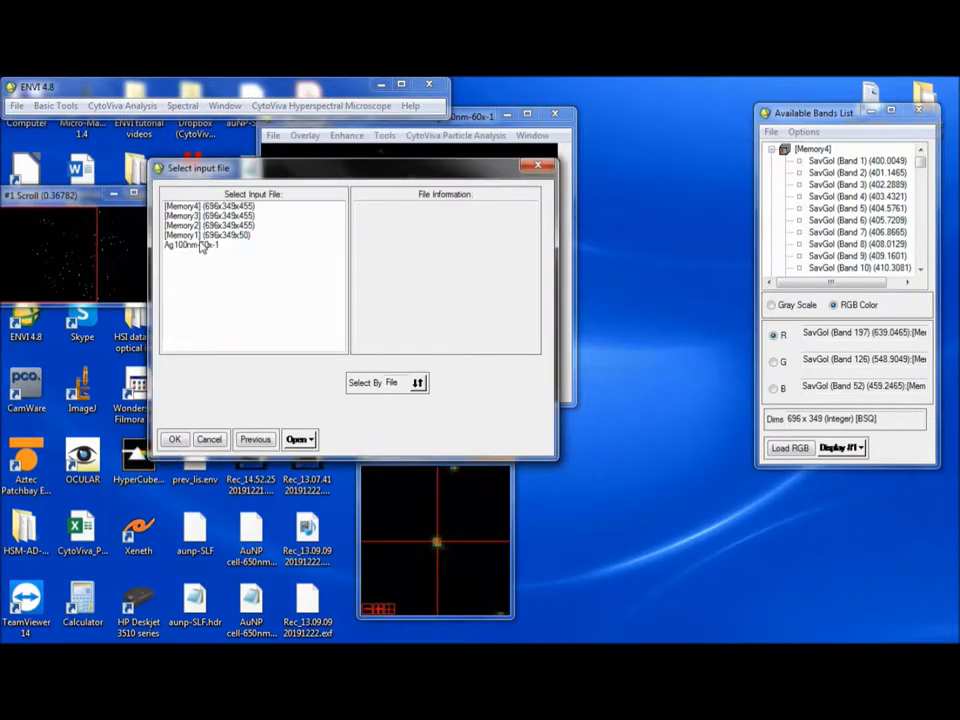
{"action": "left_click", "coordinate": [174, 439]}
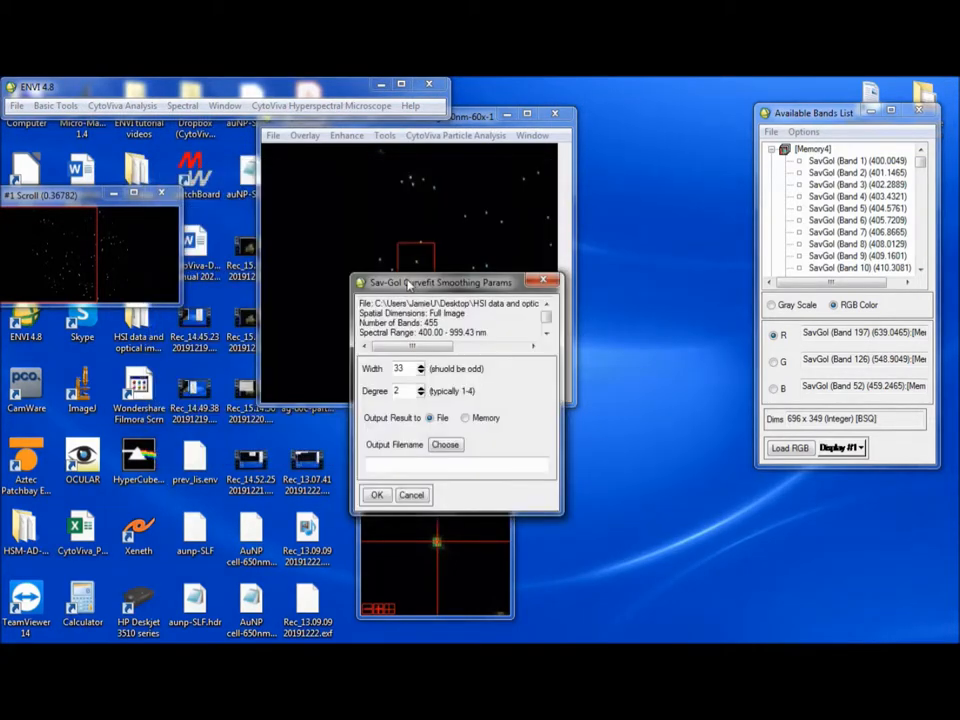
{"action": "left_click_drag", "start_coordinate": [440, 282], "coordinate": [673, 163]}
{"action": "type", "text": "11"}
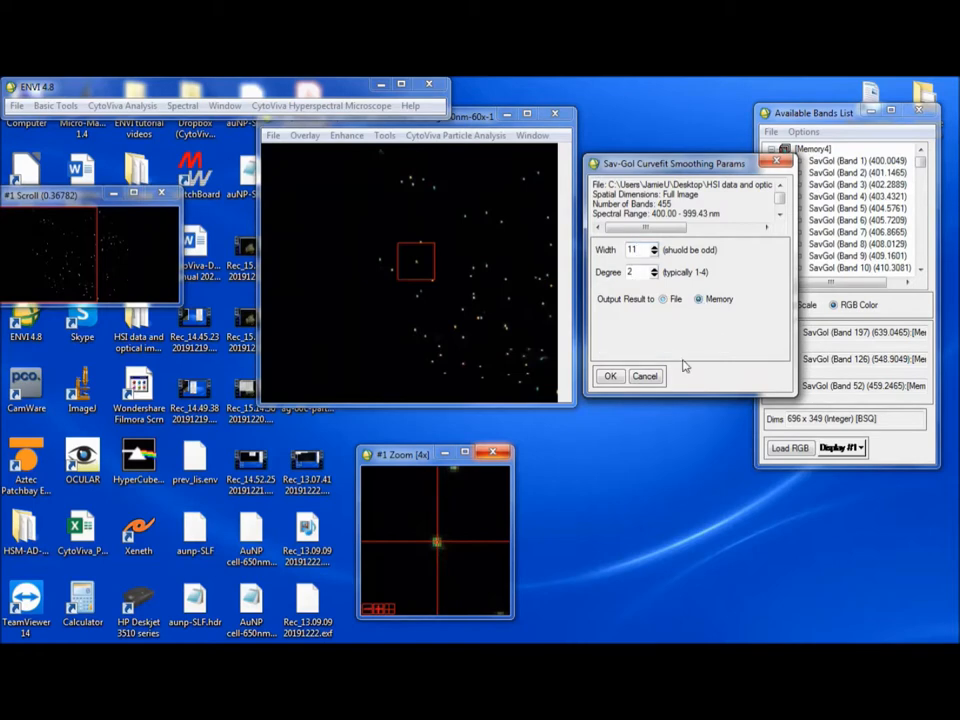
{"action": "left_click", "coordinate": [610, 376]}
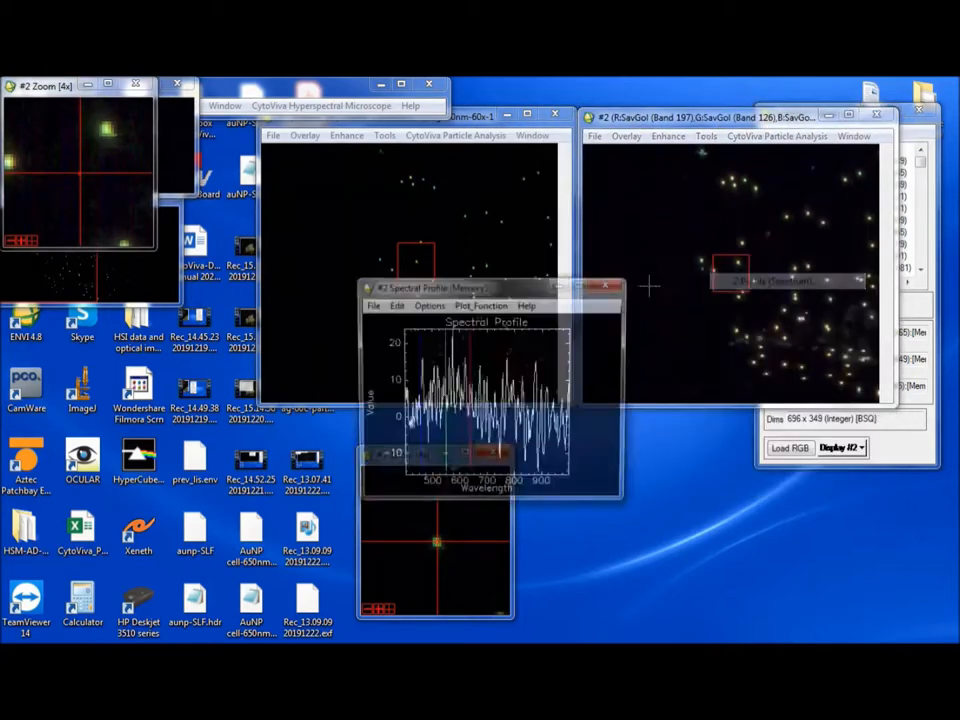
Show a particle's spectrum in the smoothed display and move the original profile up-left.
{"action": "left_click", "coordinate": [755, 283]}
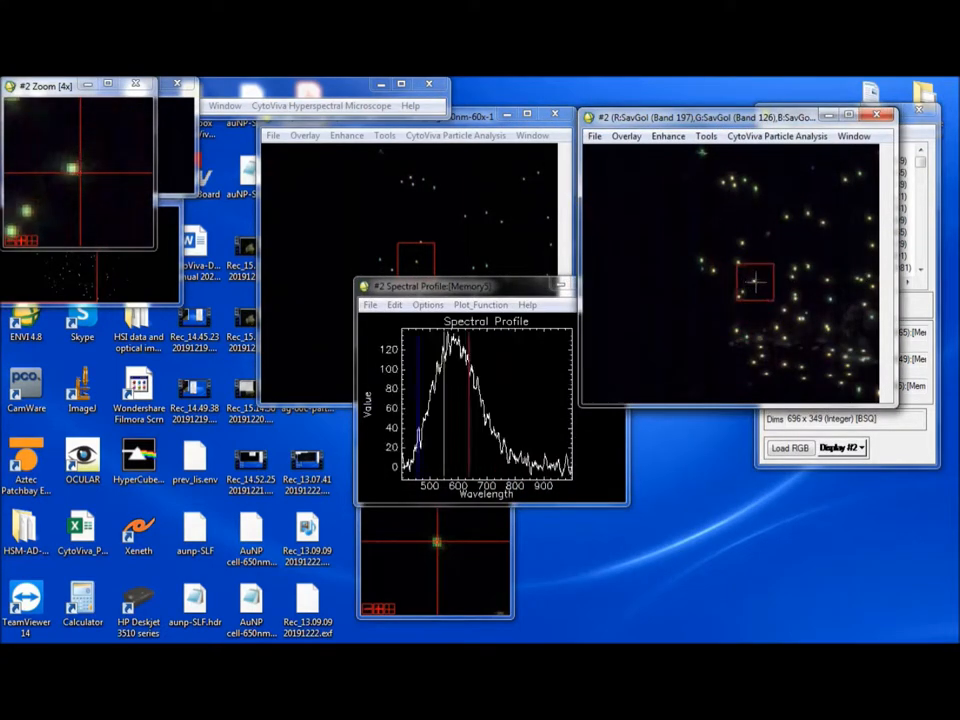
{"action": "left_click", "coordinate": [755, 283]}
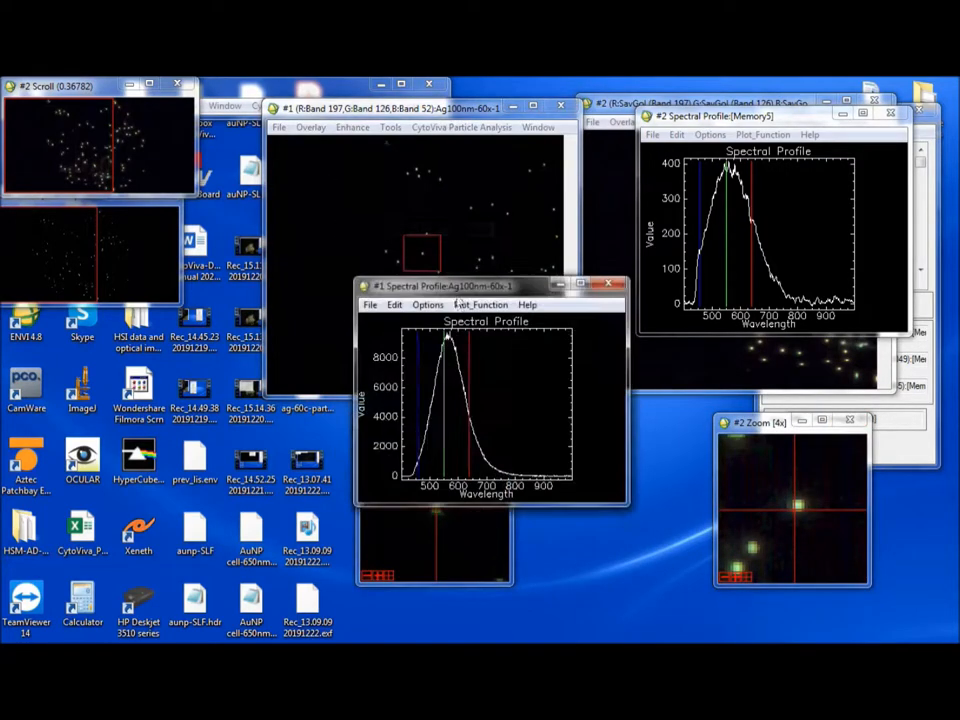
{"action": "left_click_drag", "start_coordinate": [490, 286], "coordinate": [420, 165]}
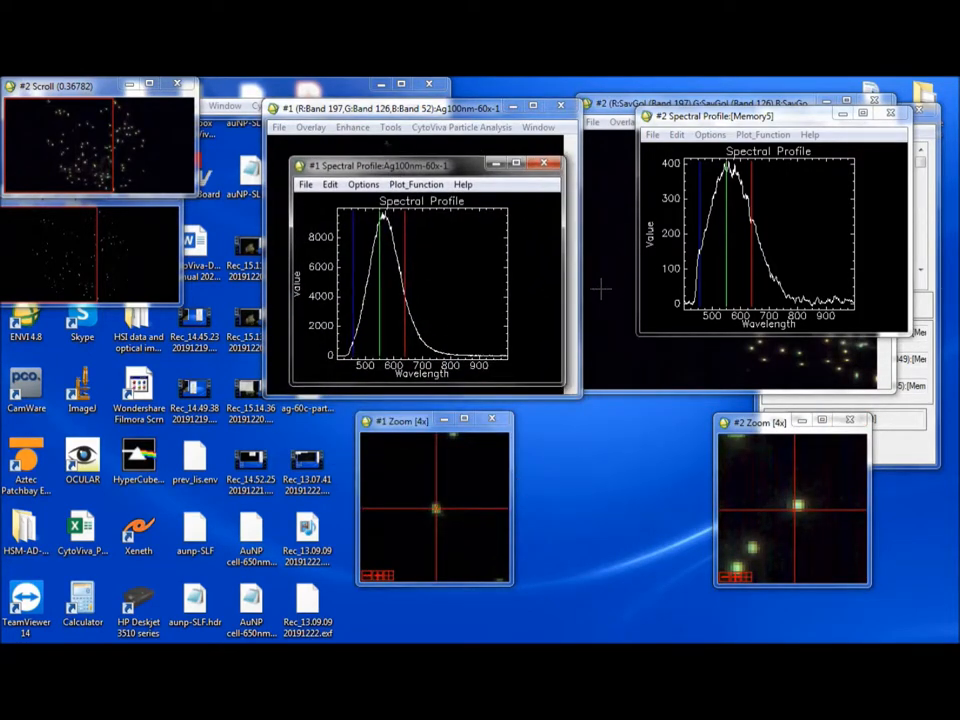
Link the original and width-11 smoothed displays via Link Displays.
{"action": "right_click", "coordinate": [750, 265]}
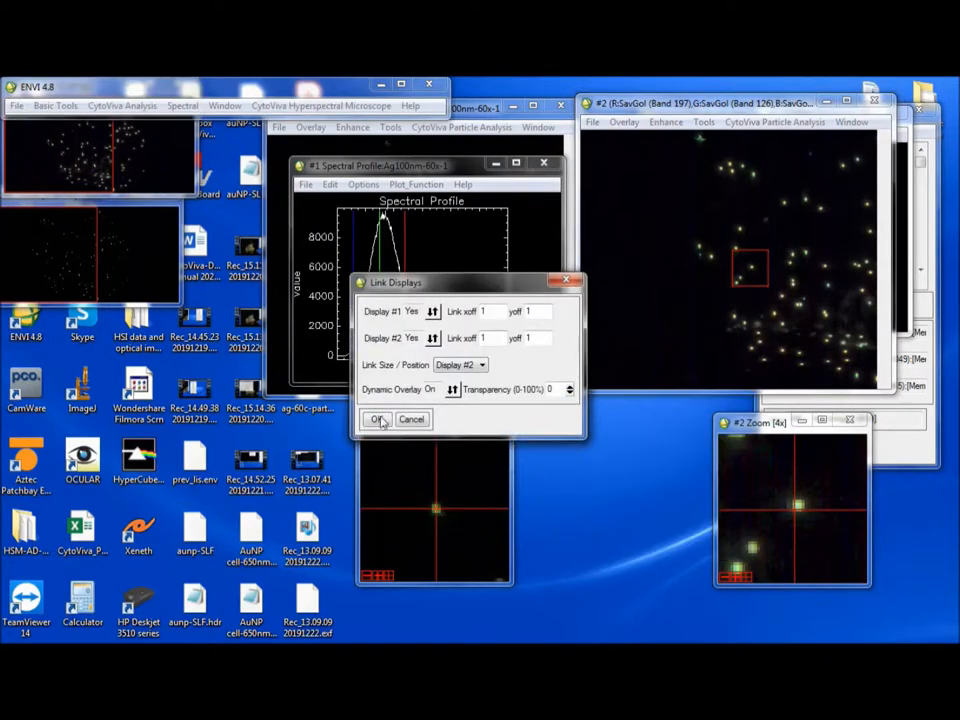
{"action": "left_click", "coordinate": [378, 419]}
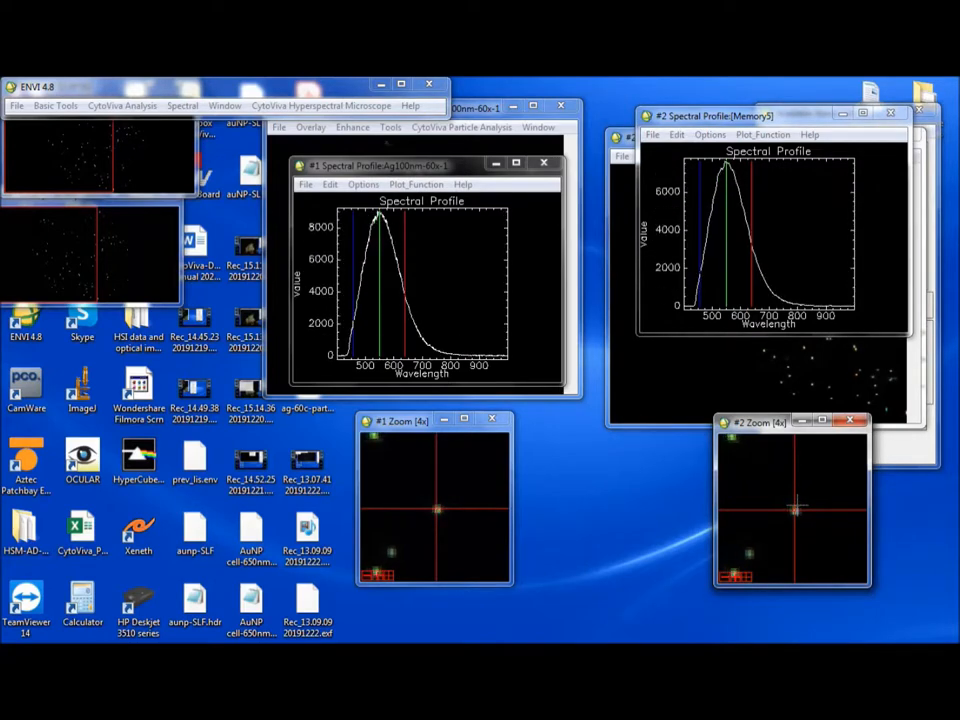
{"action": "mouse_move", "coordinate": [773, 490]}
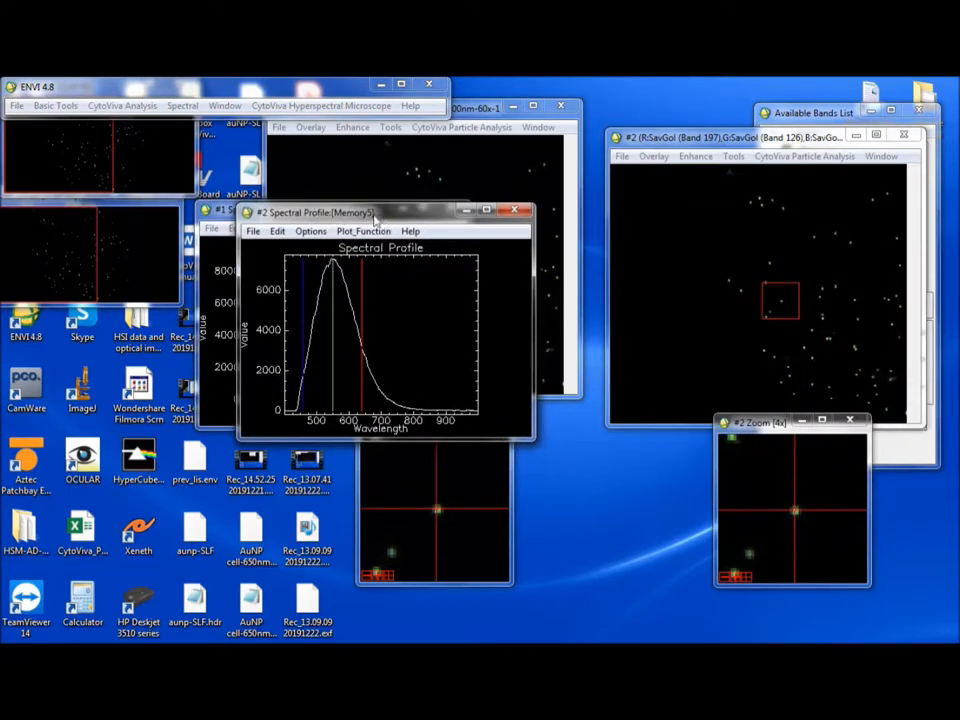
Move the smoothed spectral profile window next to the original one.
{"action": "left_click_drag", "start_coordinate": [380, 212], "coordinate": [380, 188]}
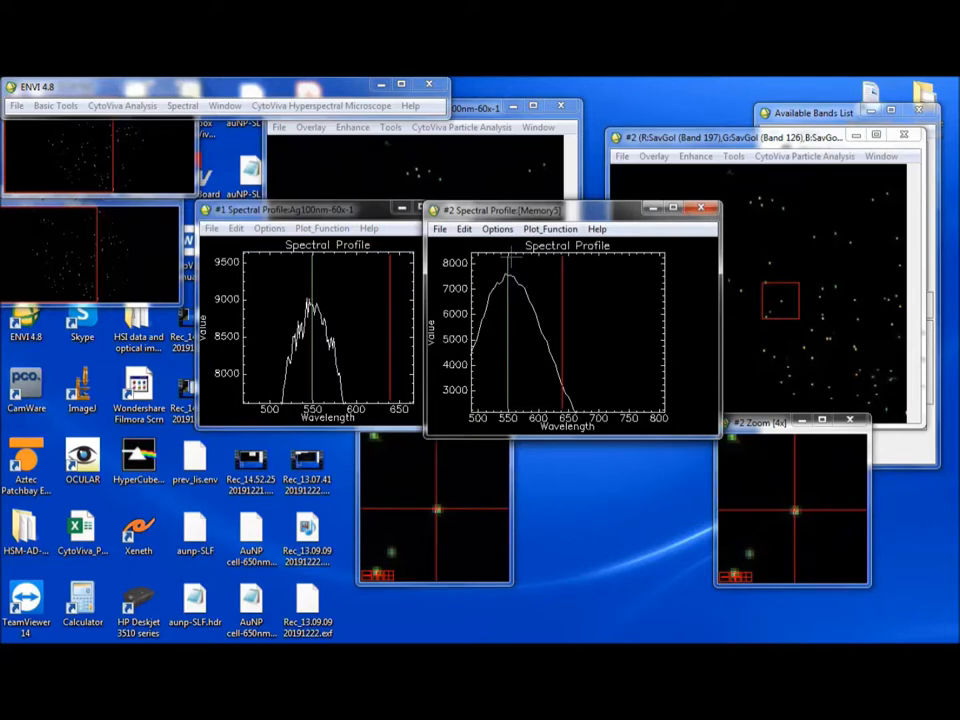
{"action": "mouse_move", "coordinate": [557, 326]}
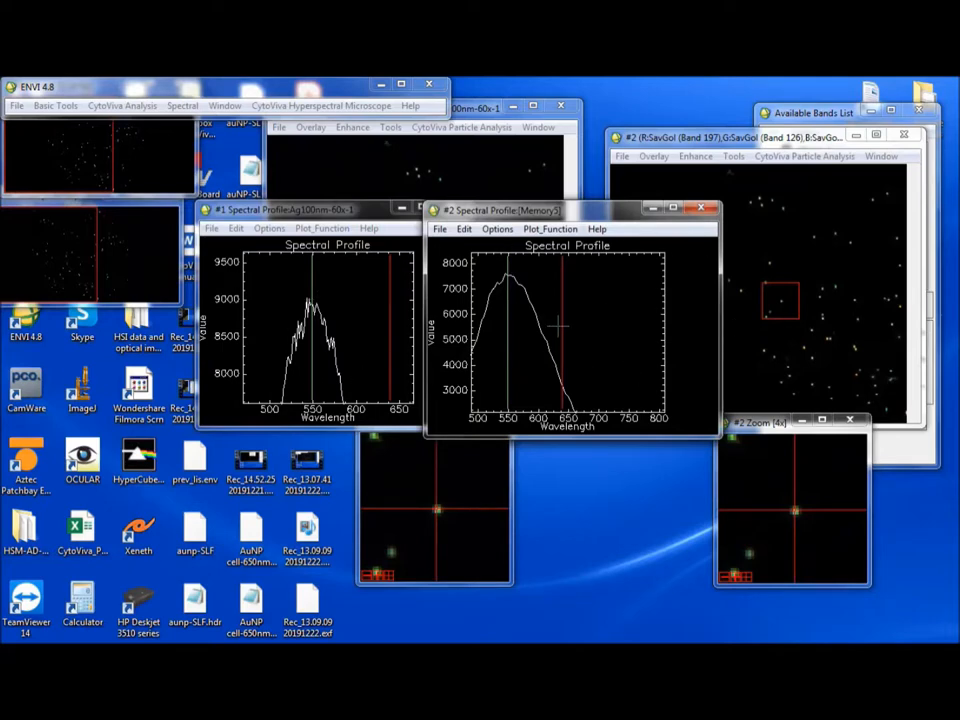
{"action": "mouse_move", "coordinate": [636, 335]}
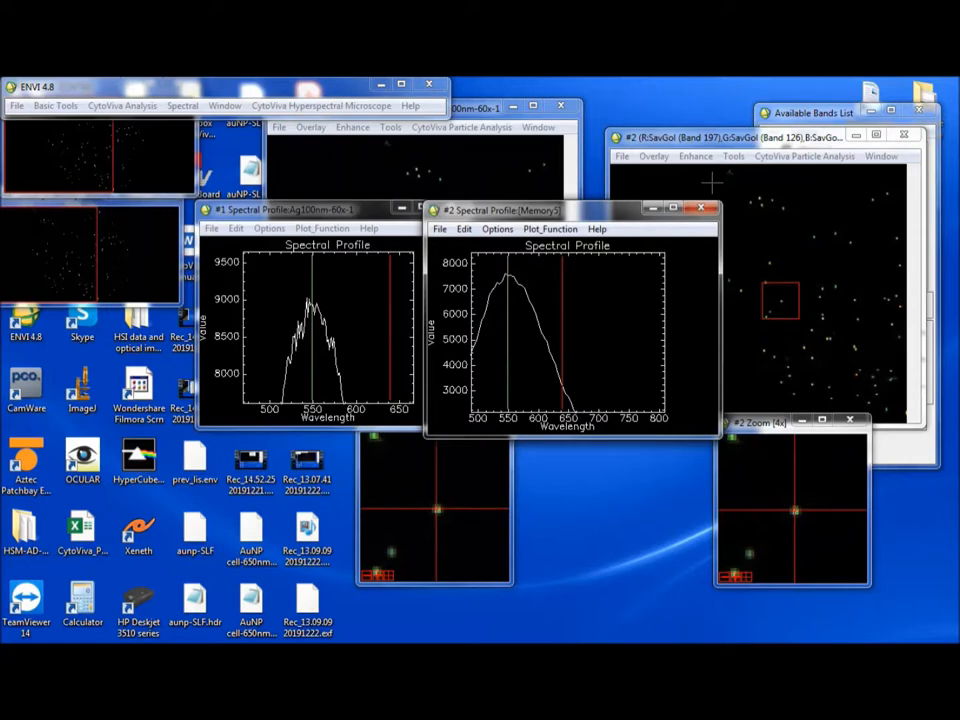
{"action": "mouse_move", "coordinate": [878, 300]}
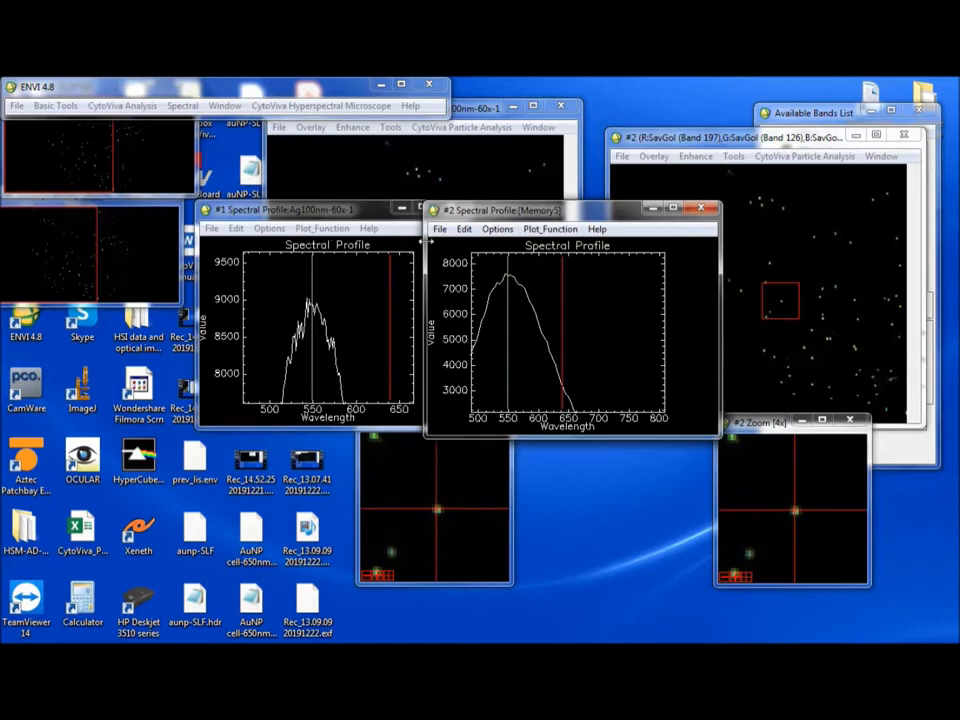
{"action": "mouse_move", "coordinate": [573, 212]}
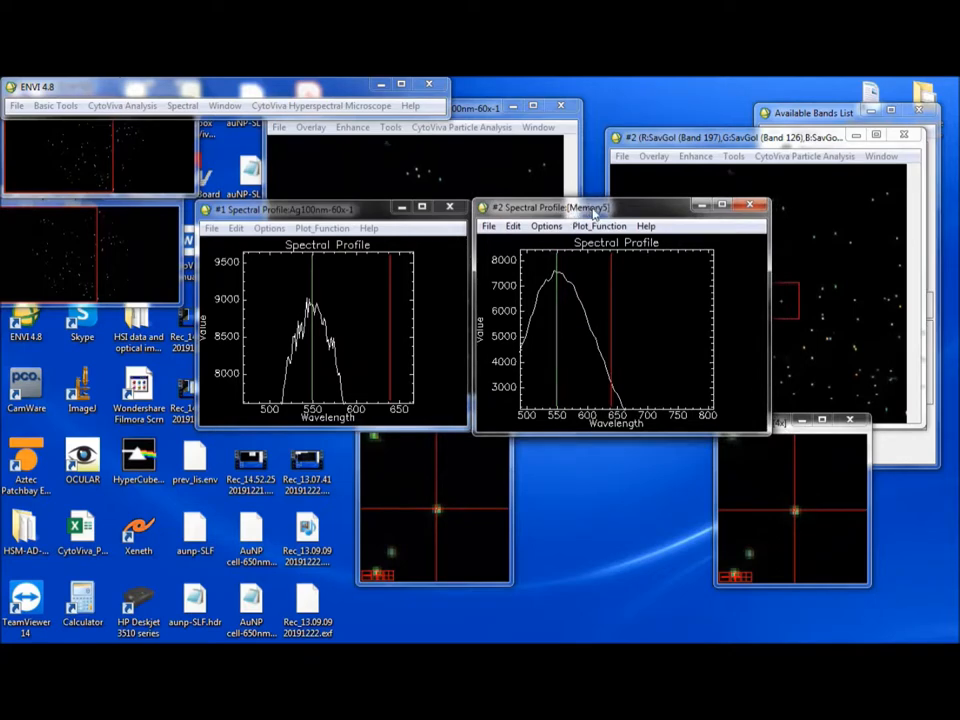
{"action": "mouse_move", "coordinate": [672, 165]}
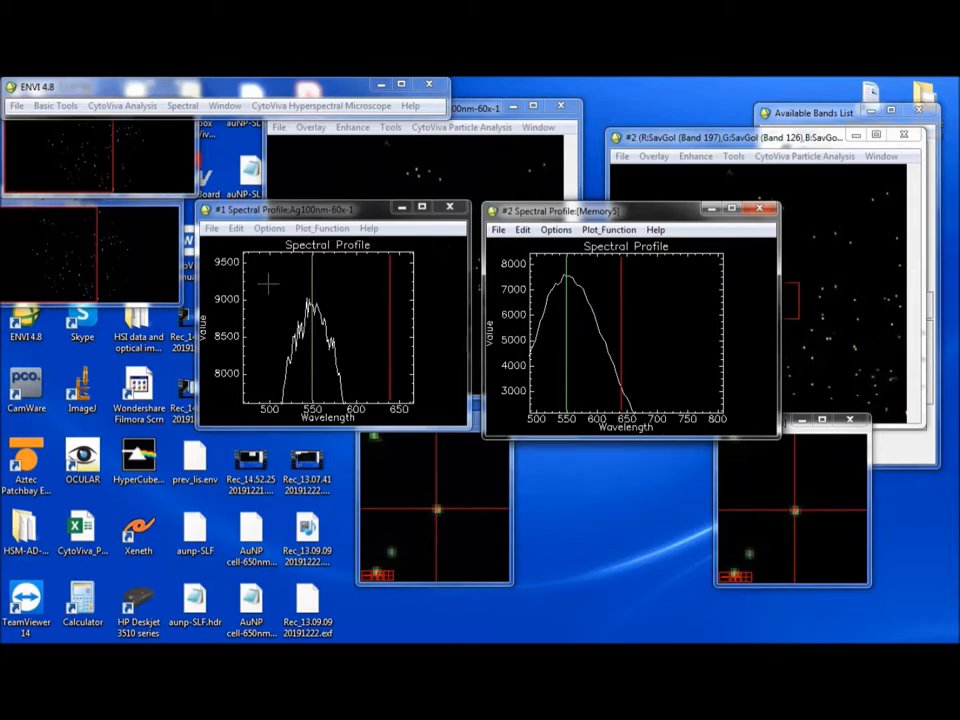
{"action": "mouse_move", "coordinate": [268, 349]}
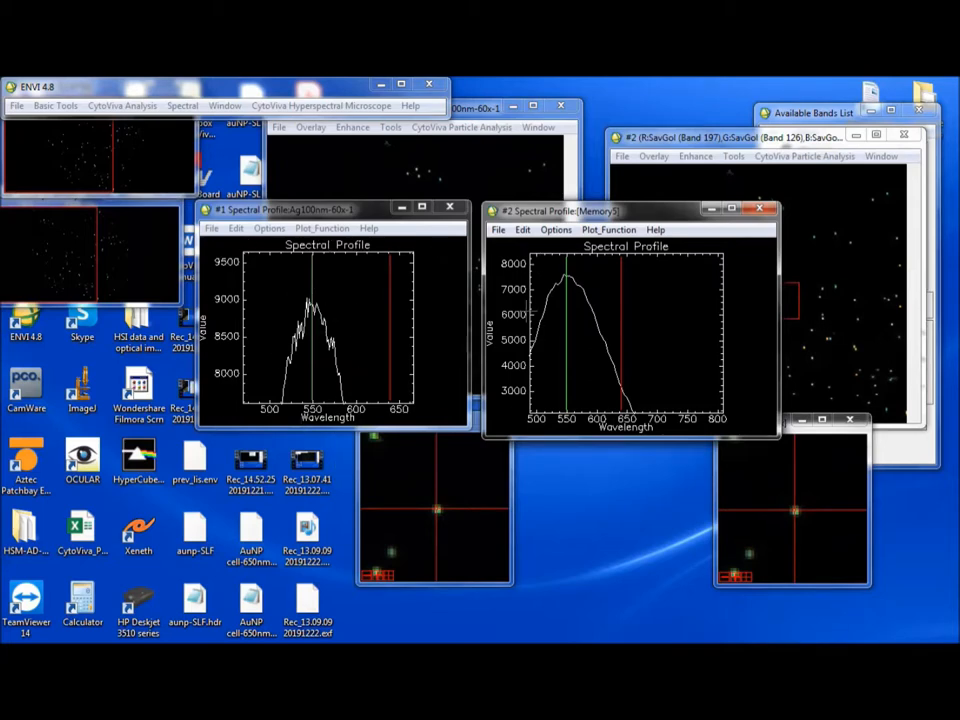
Close the original image display and the smoothed spectral profile window.
{"action": "left_click", "coordinate": [420, 108]}
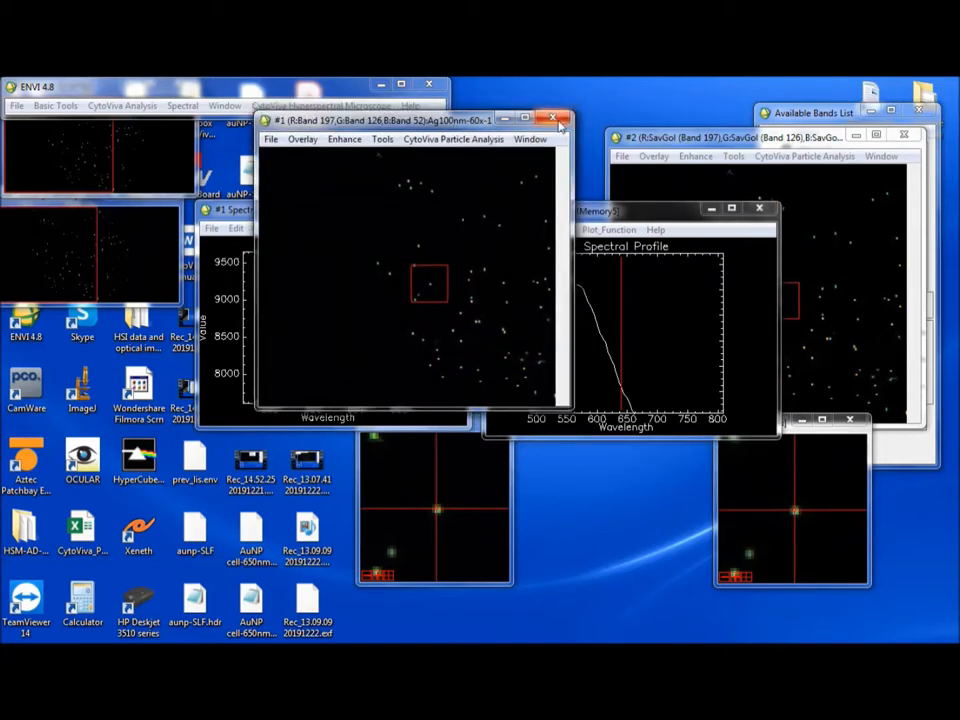
{"action": "left_click", "coordinate": [555, 118]}
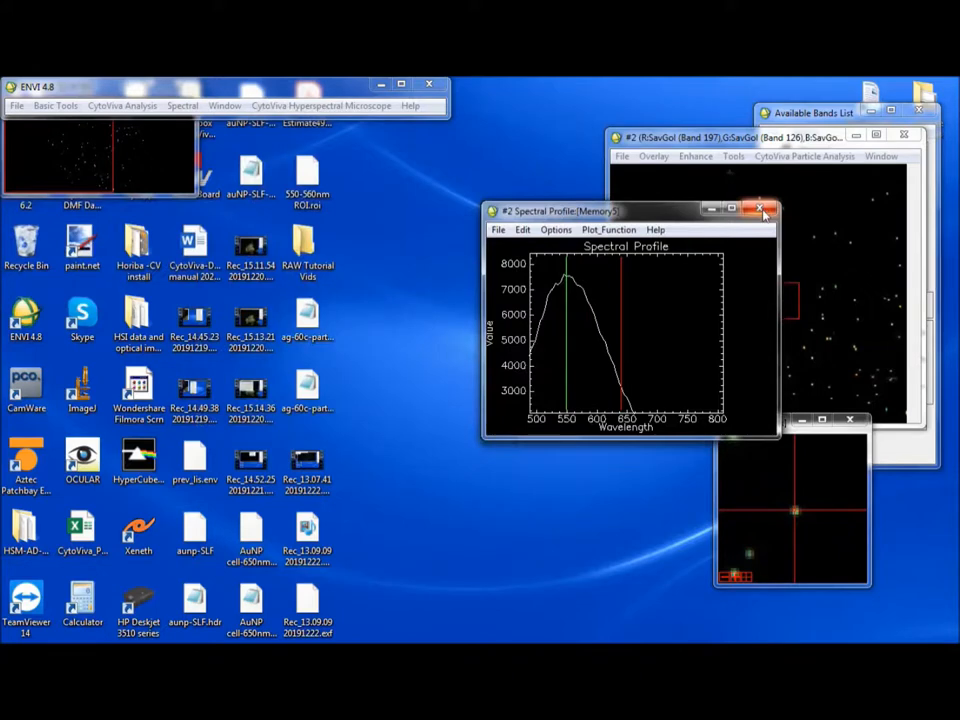
{"action": "left_click", "coordinate": [761, 210]}
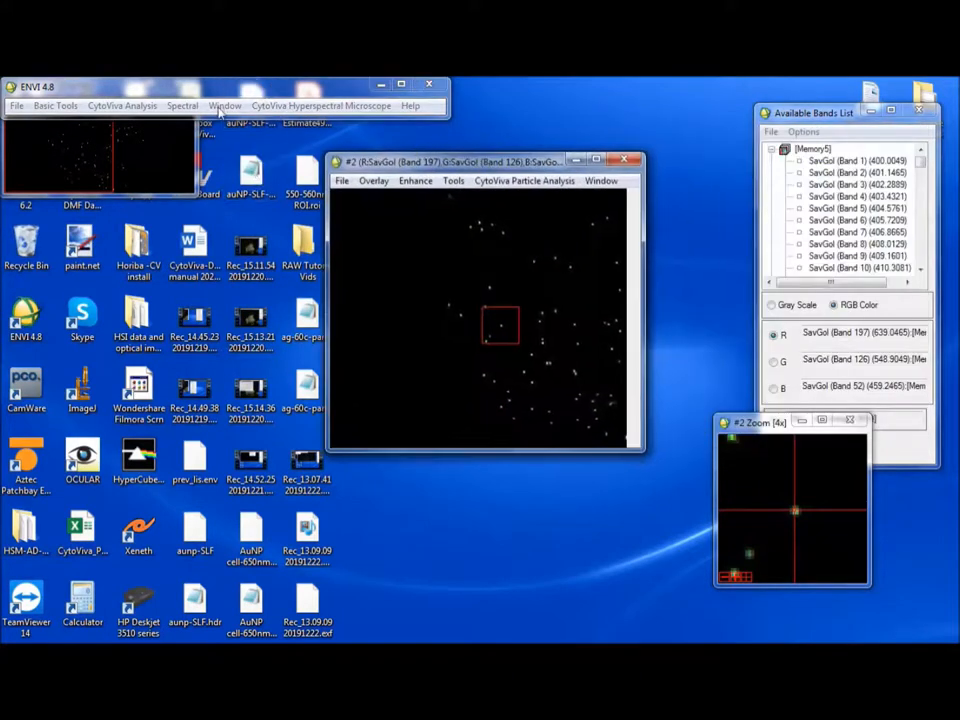